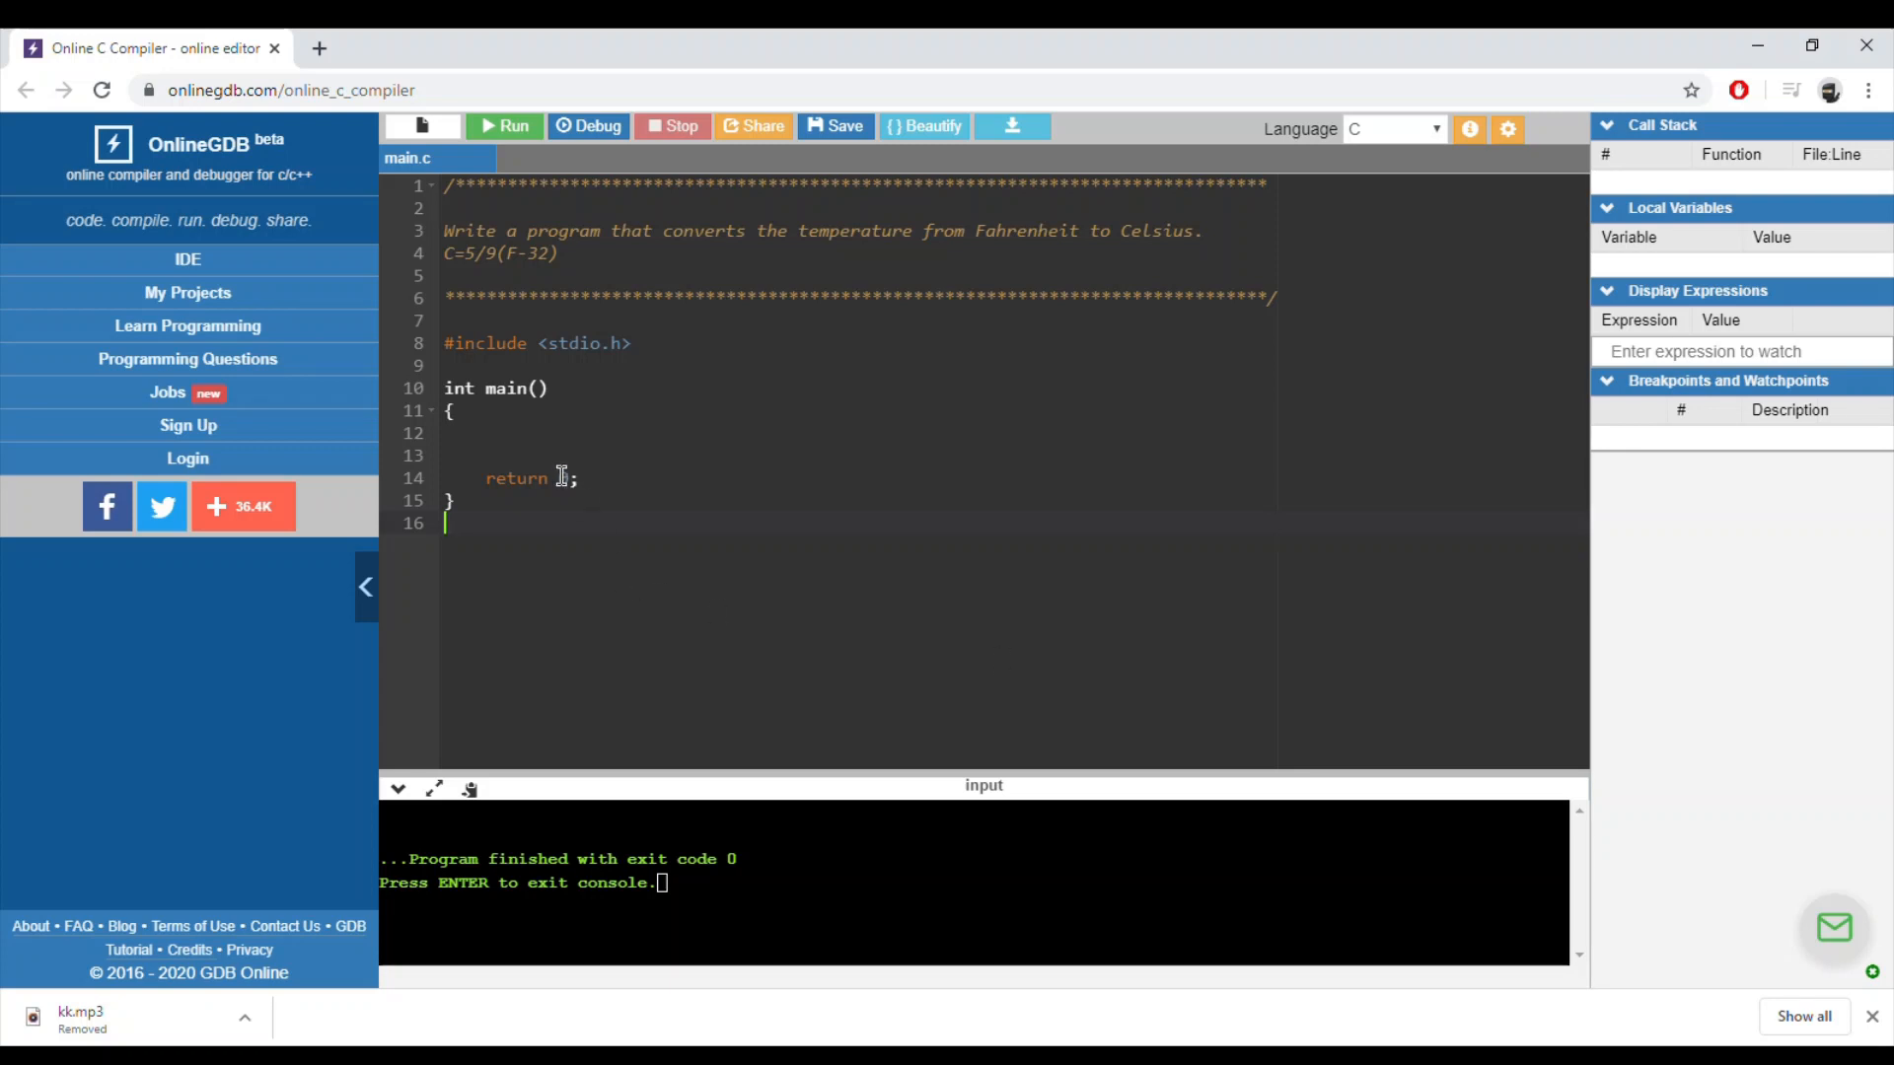
Declare int F, prompt for the Fahrenheit degree, and read it with scanf("%d", &F).
type("int")
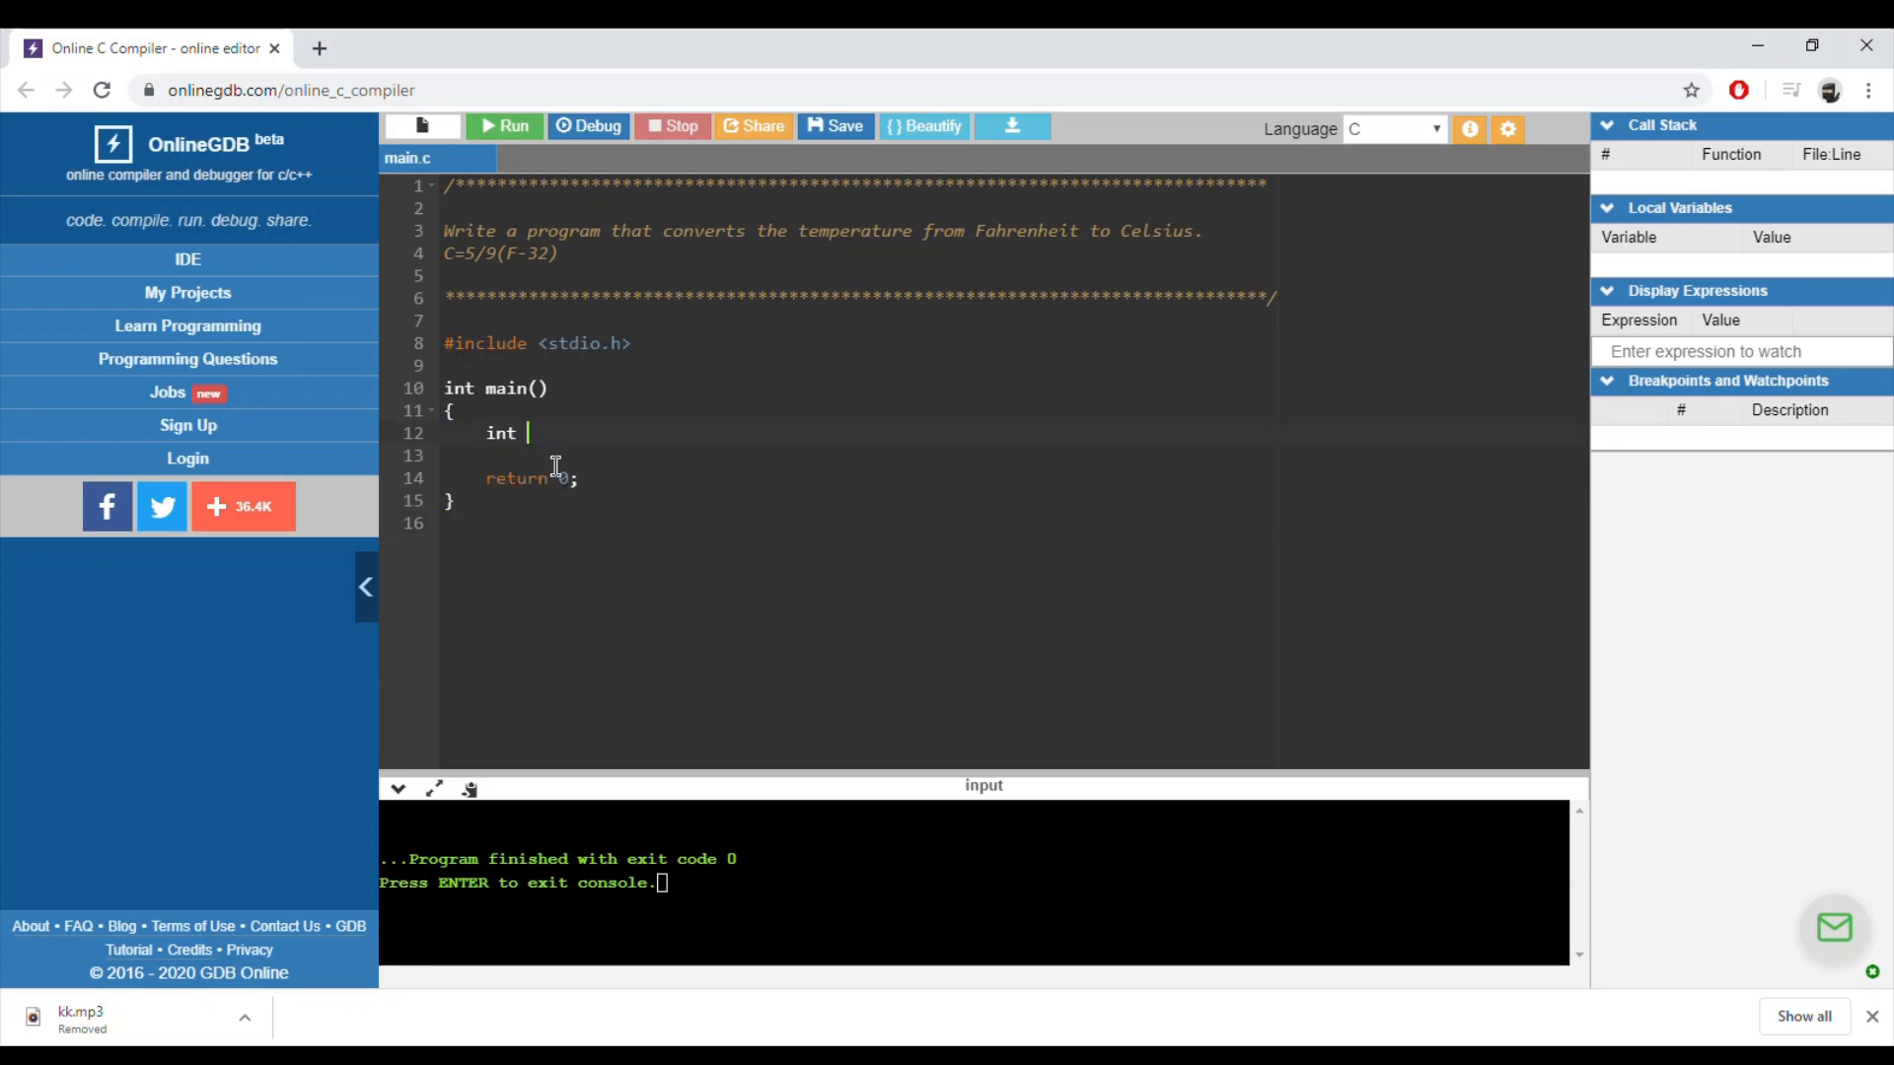
type("F;")
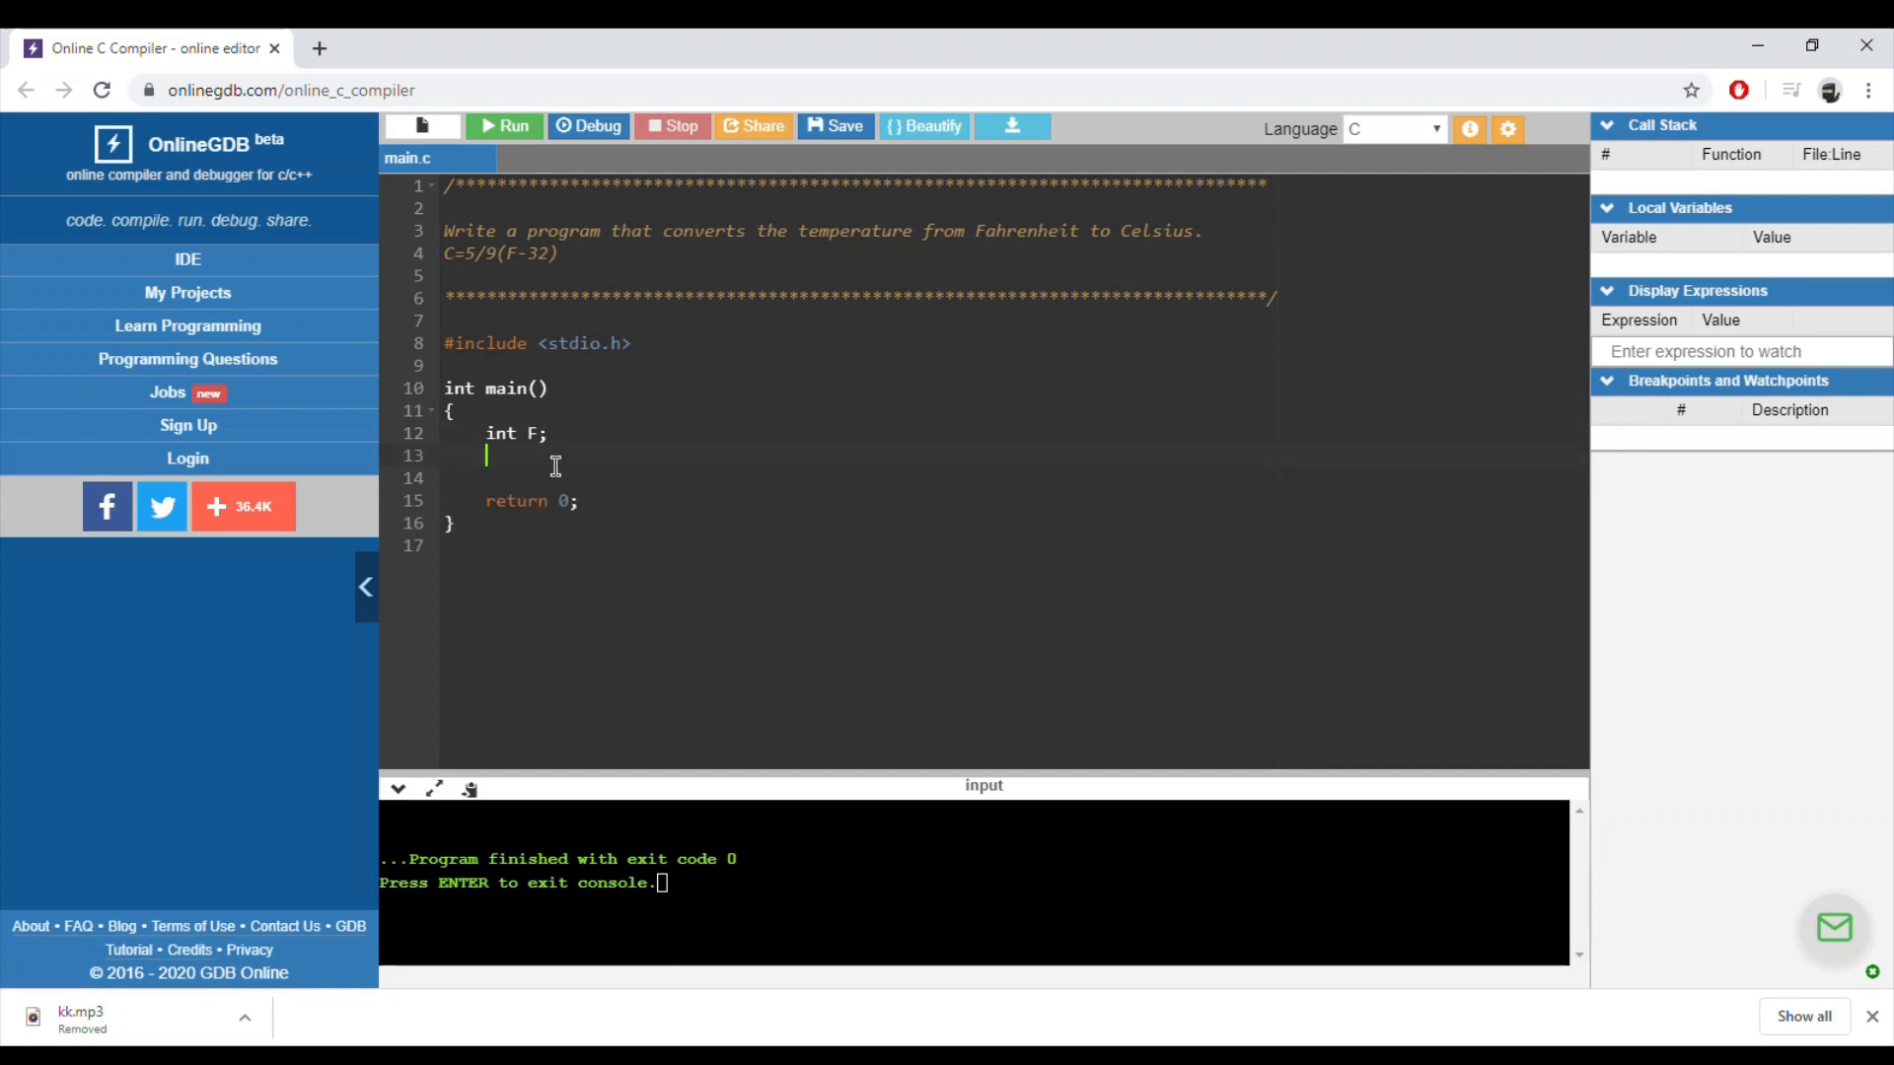
type("printf()")
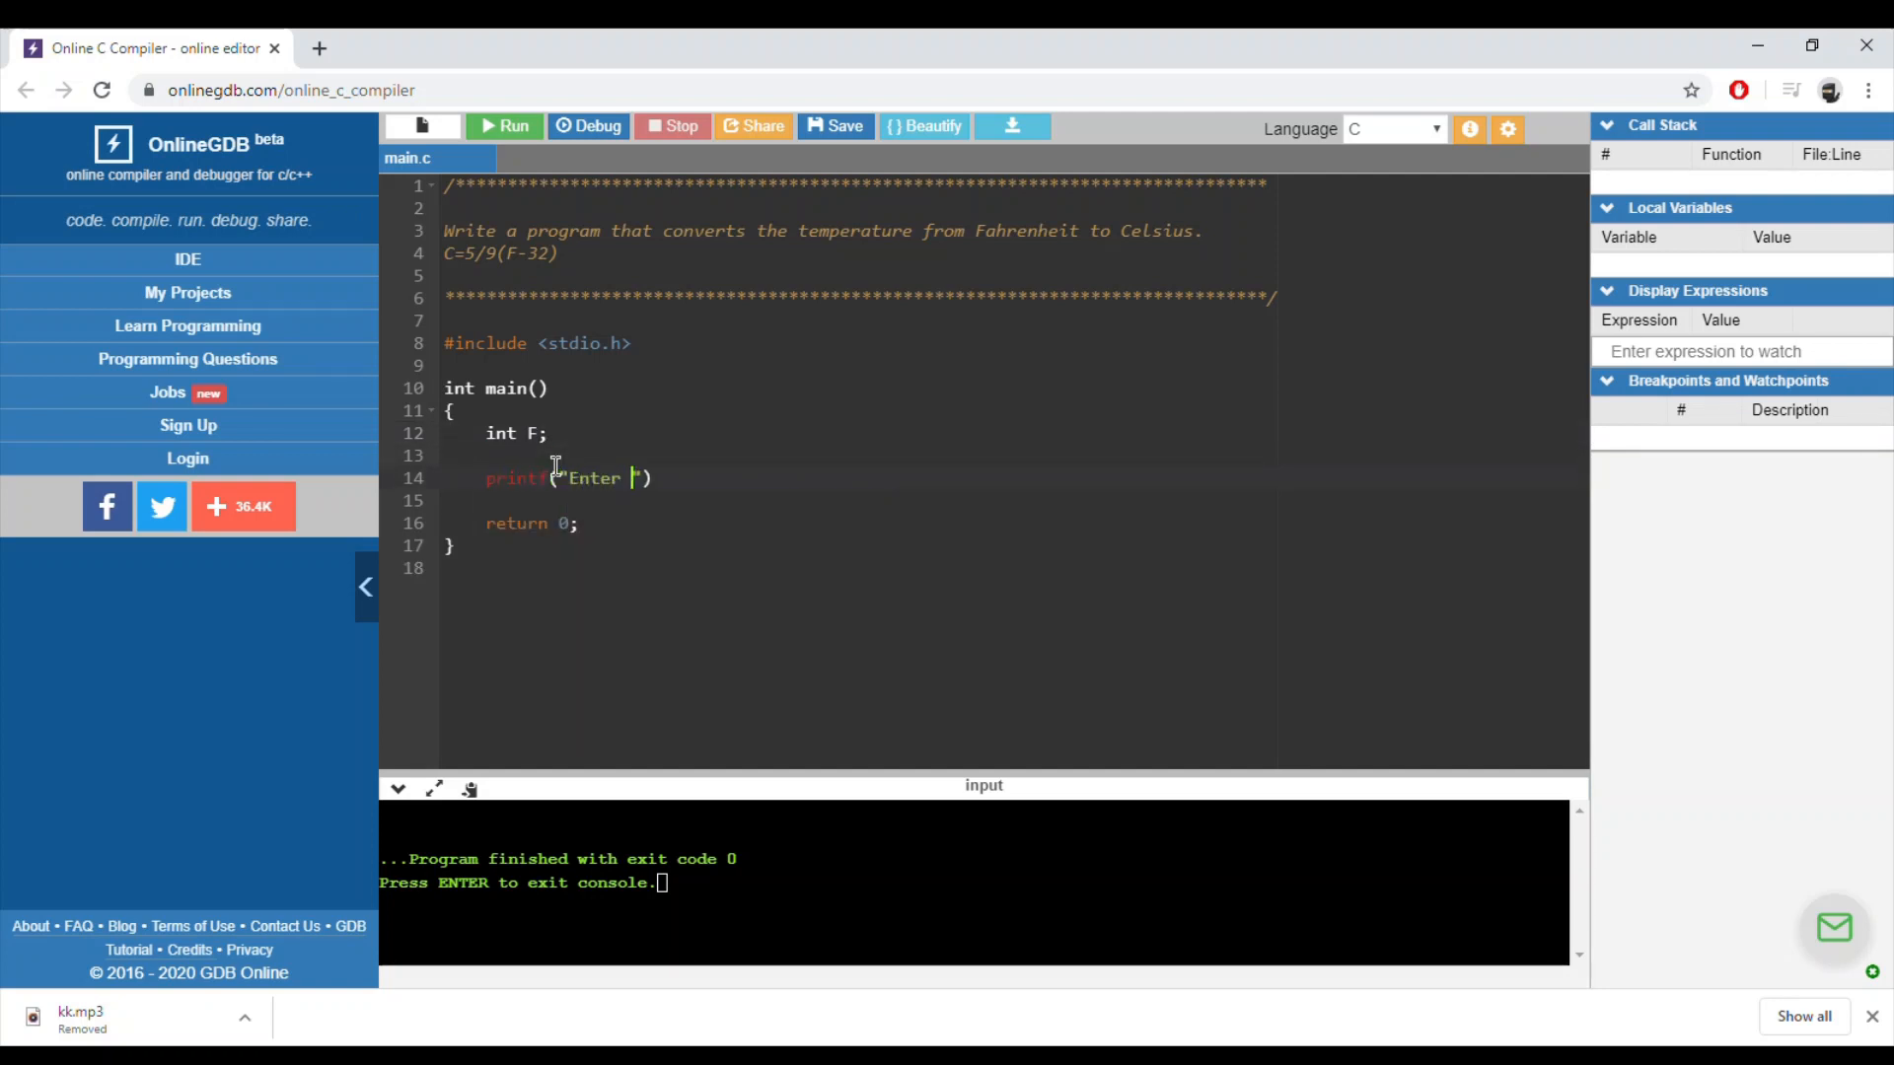
type("the def")
type("scanf(\"")
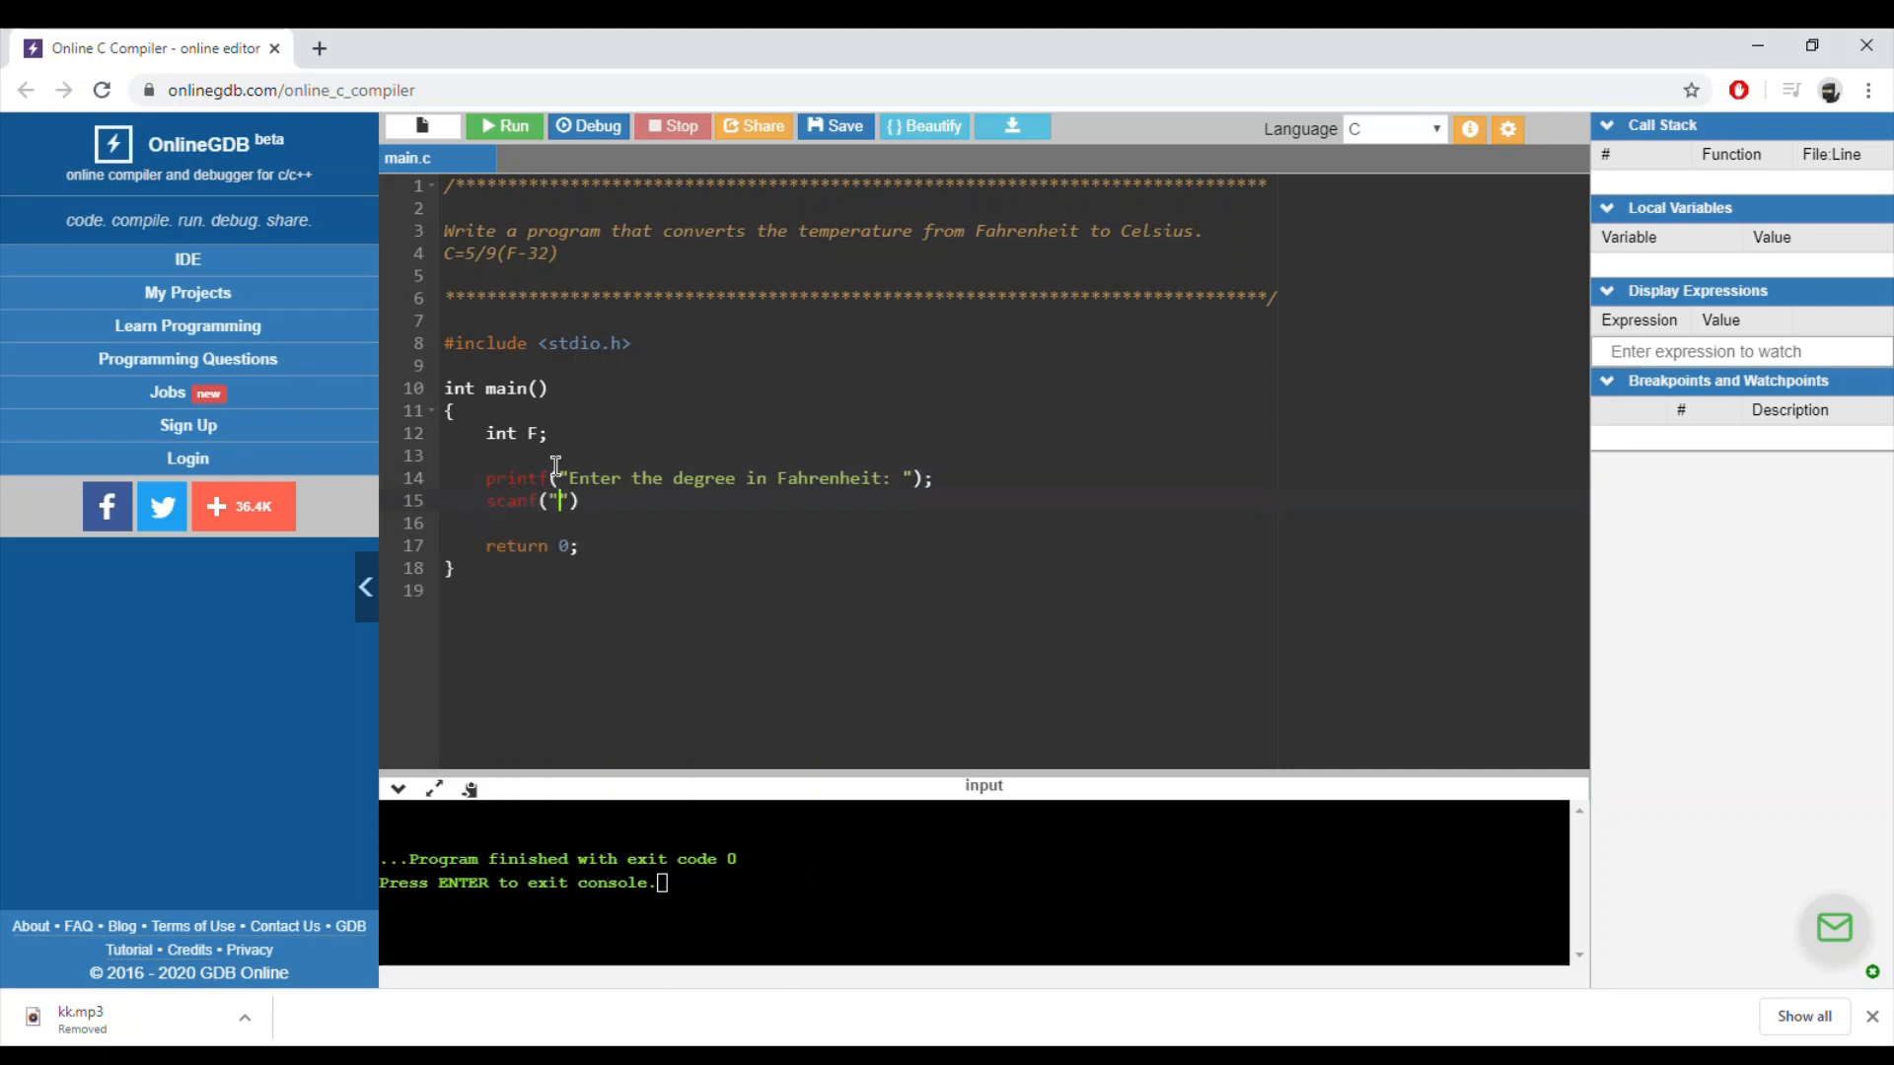
type("%d\",")
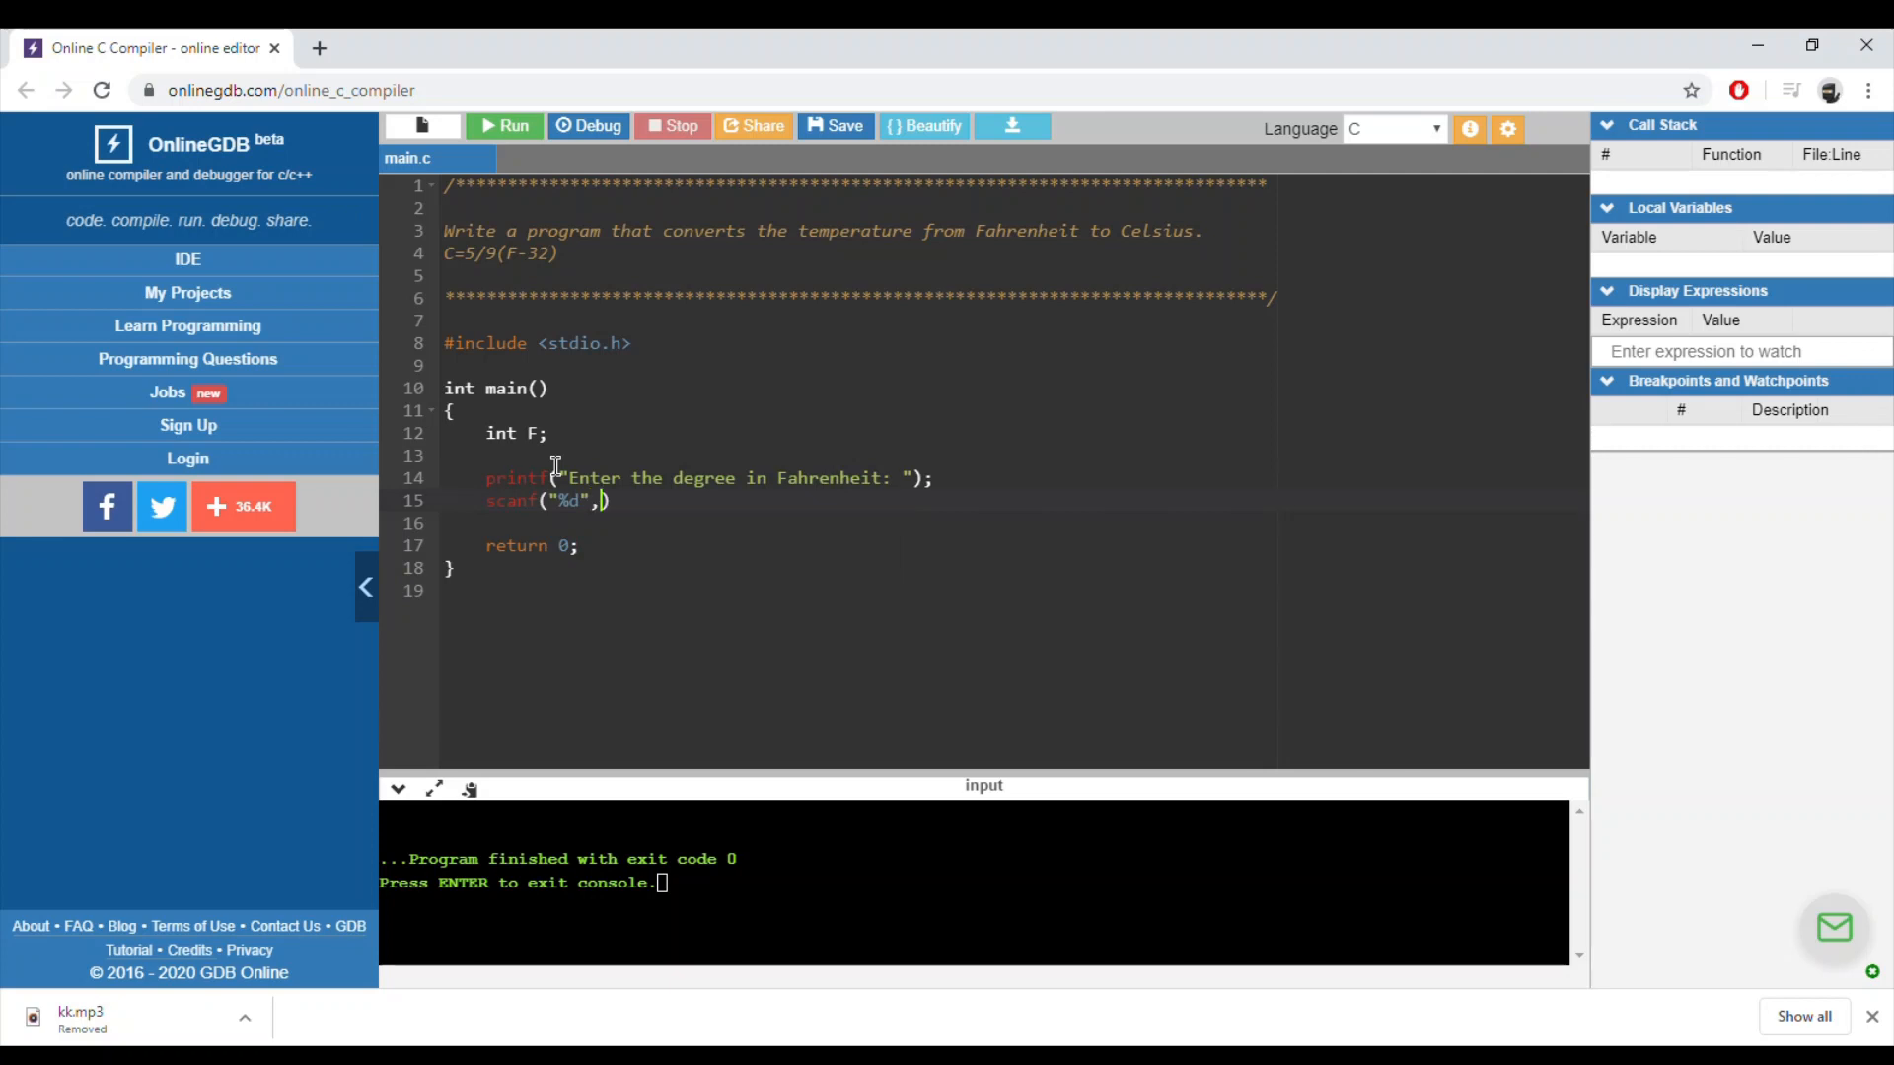
type("&F")
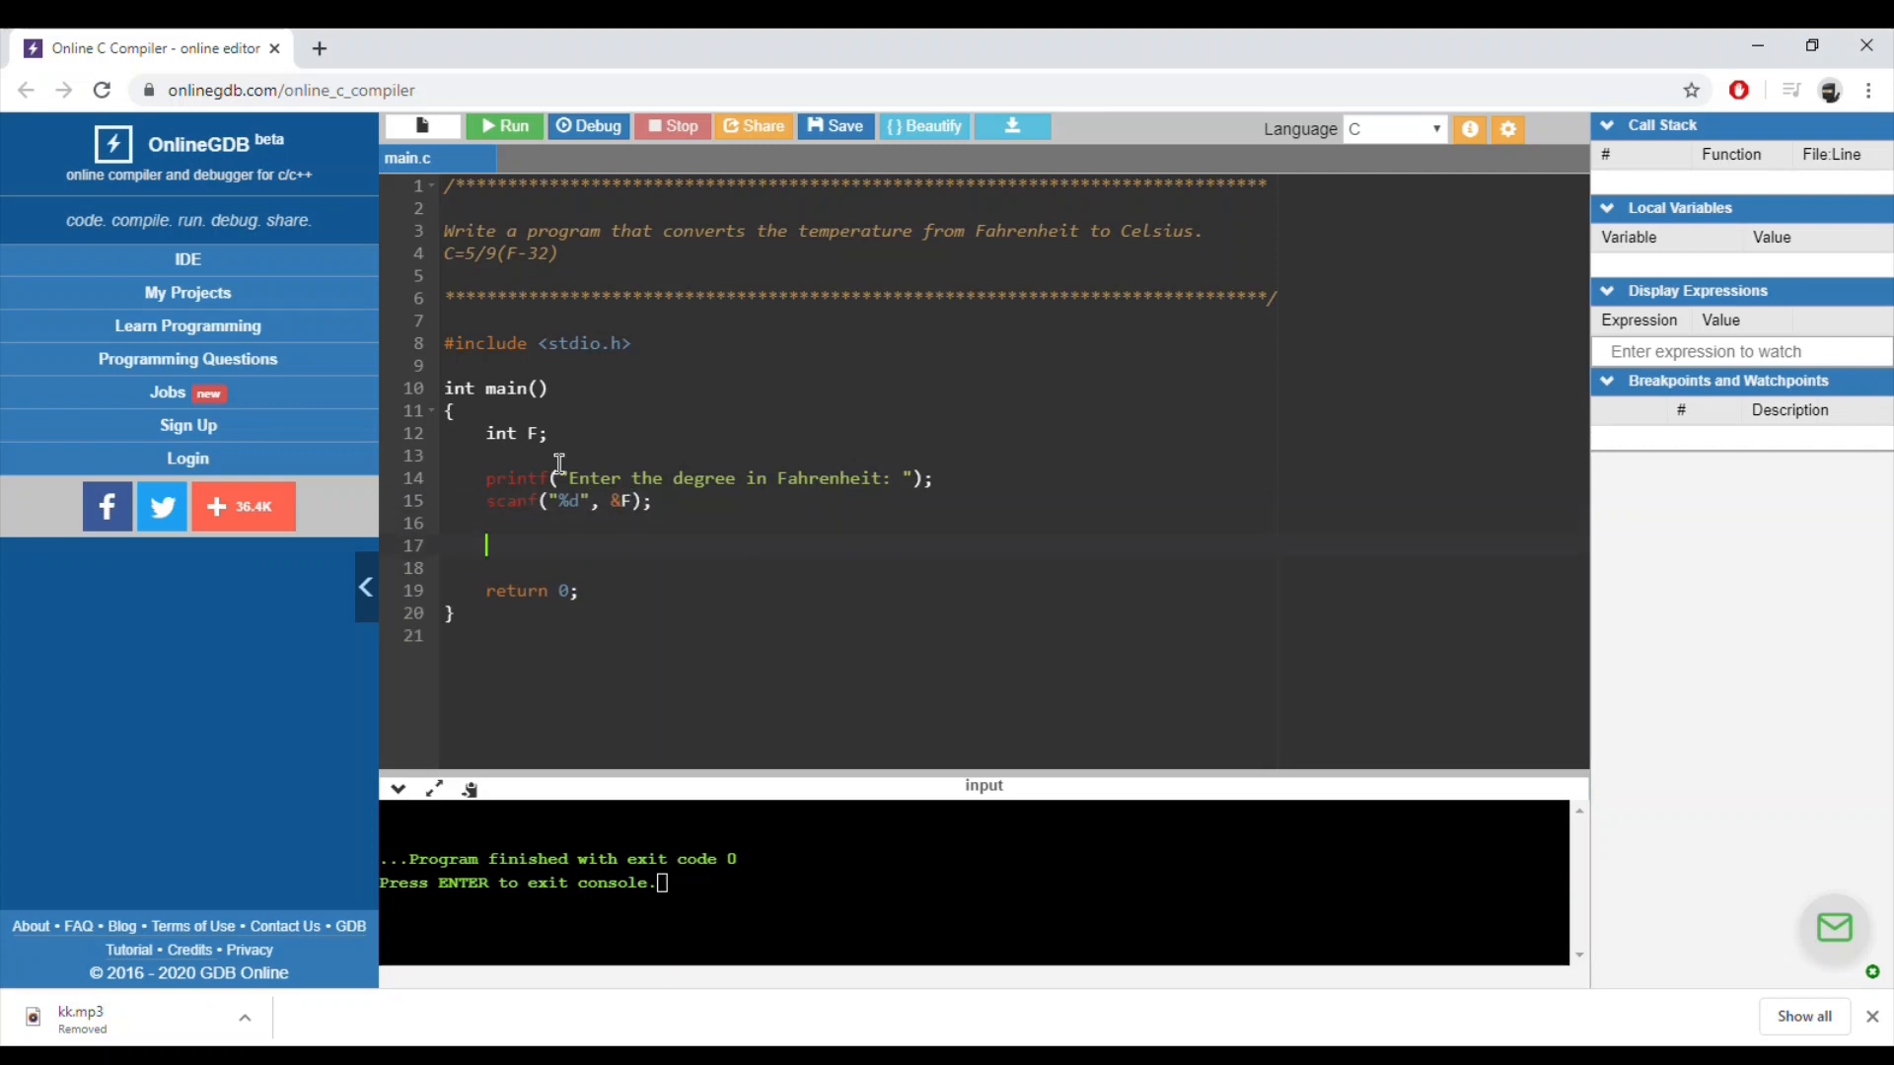
left_click(550, 432)
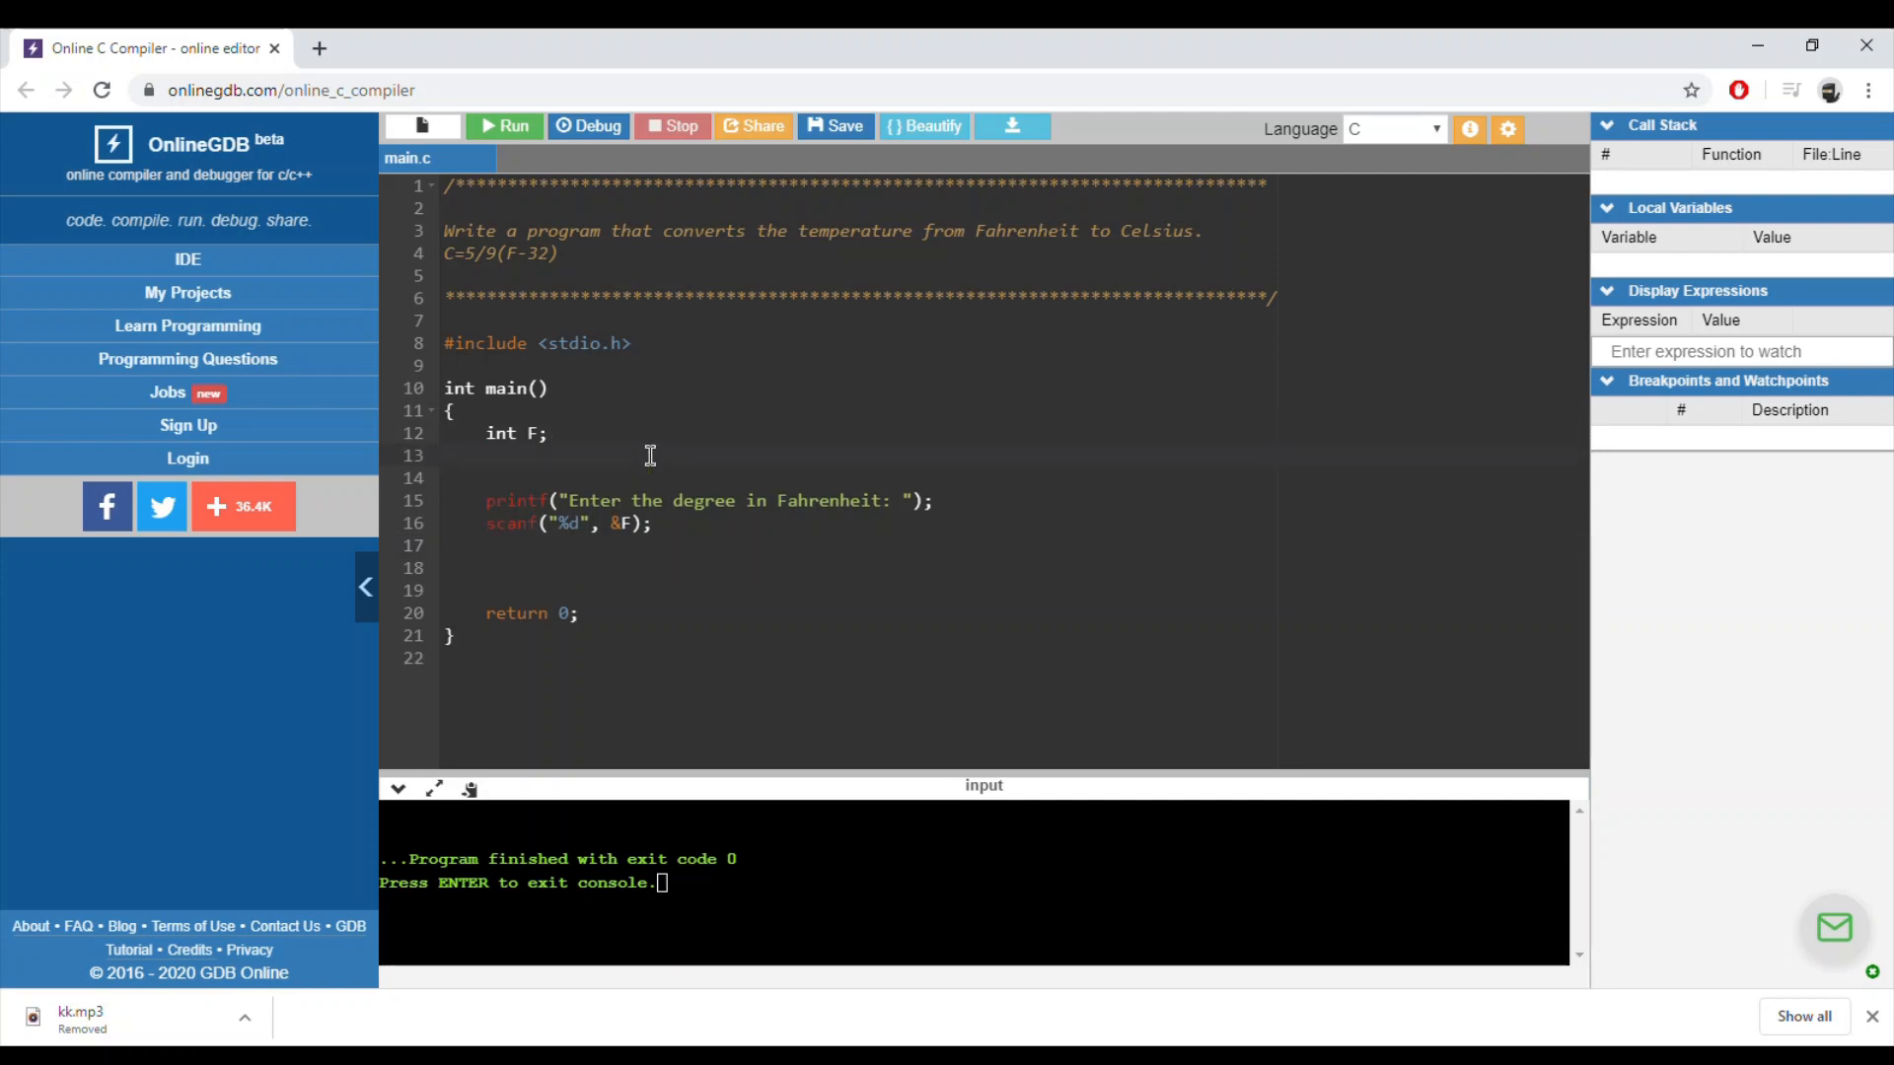
Declare double C and compute C = 5 / 9 * (F - 32) after the scanf.
type("double")
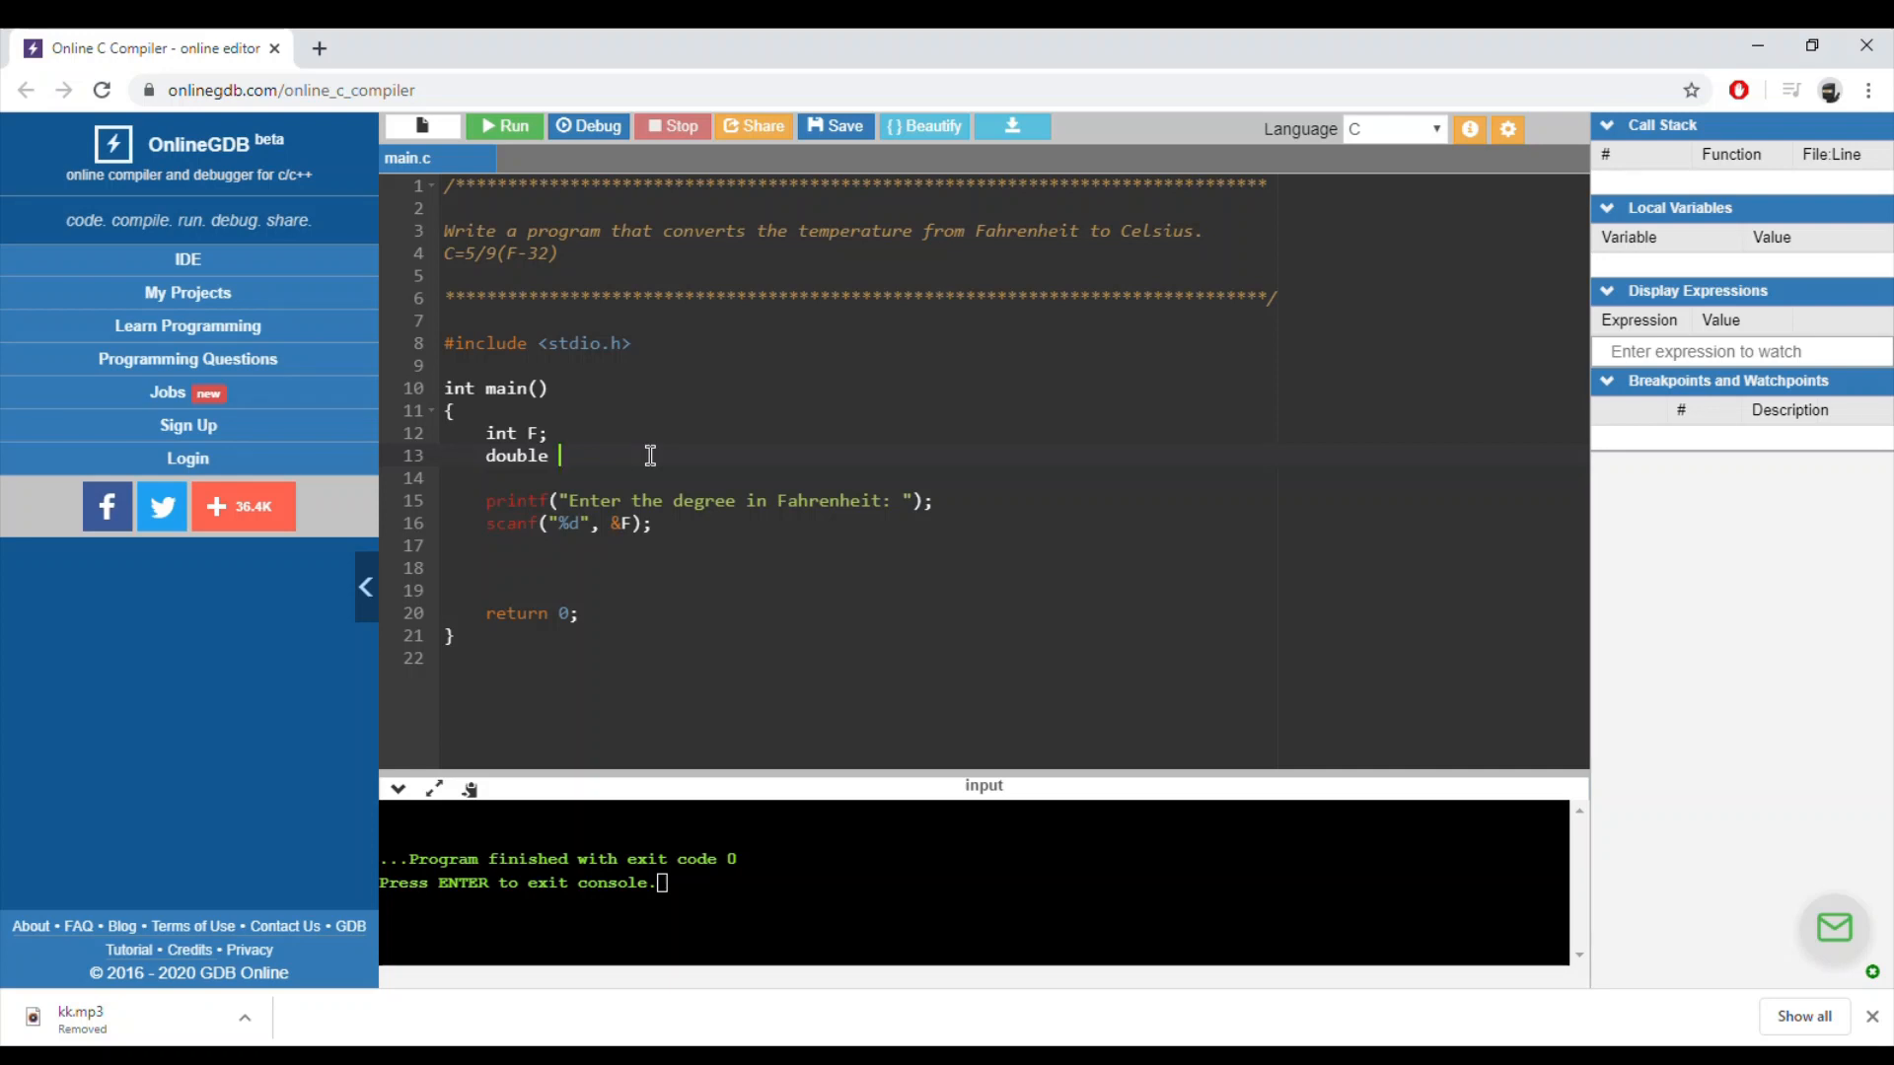
type("C;")
left_click(1010, 568)
type("C=")
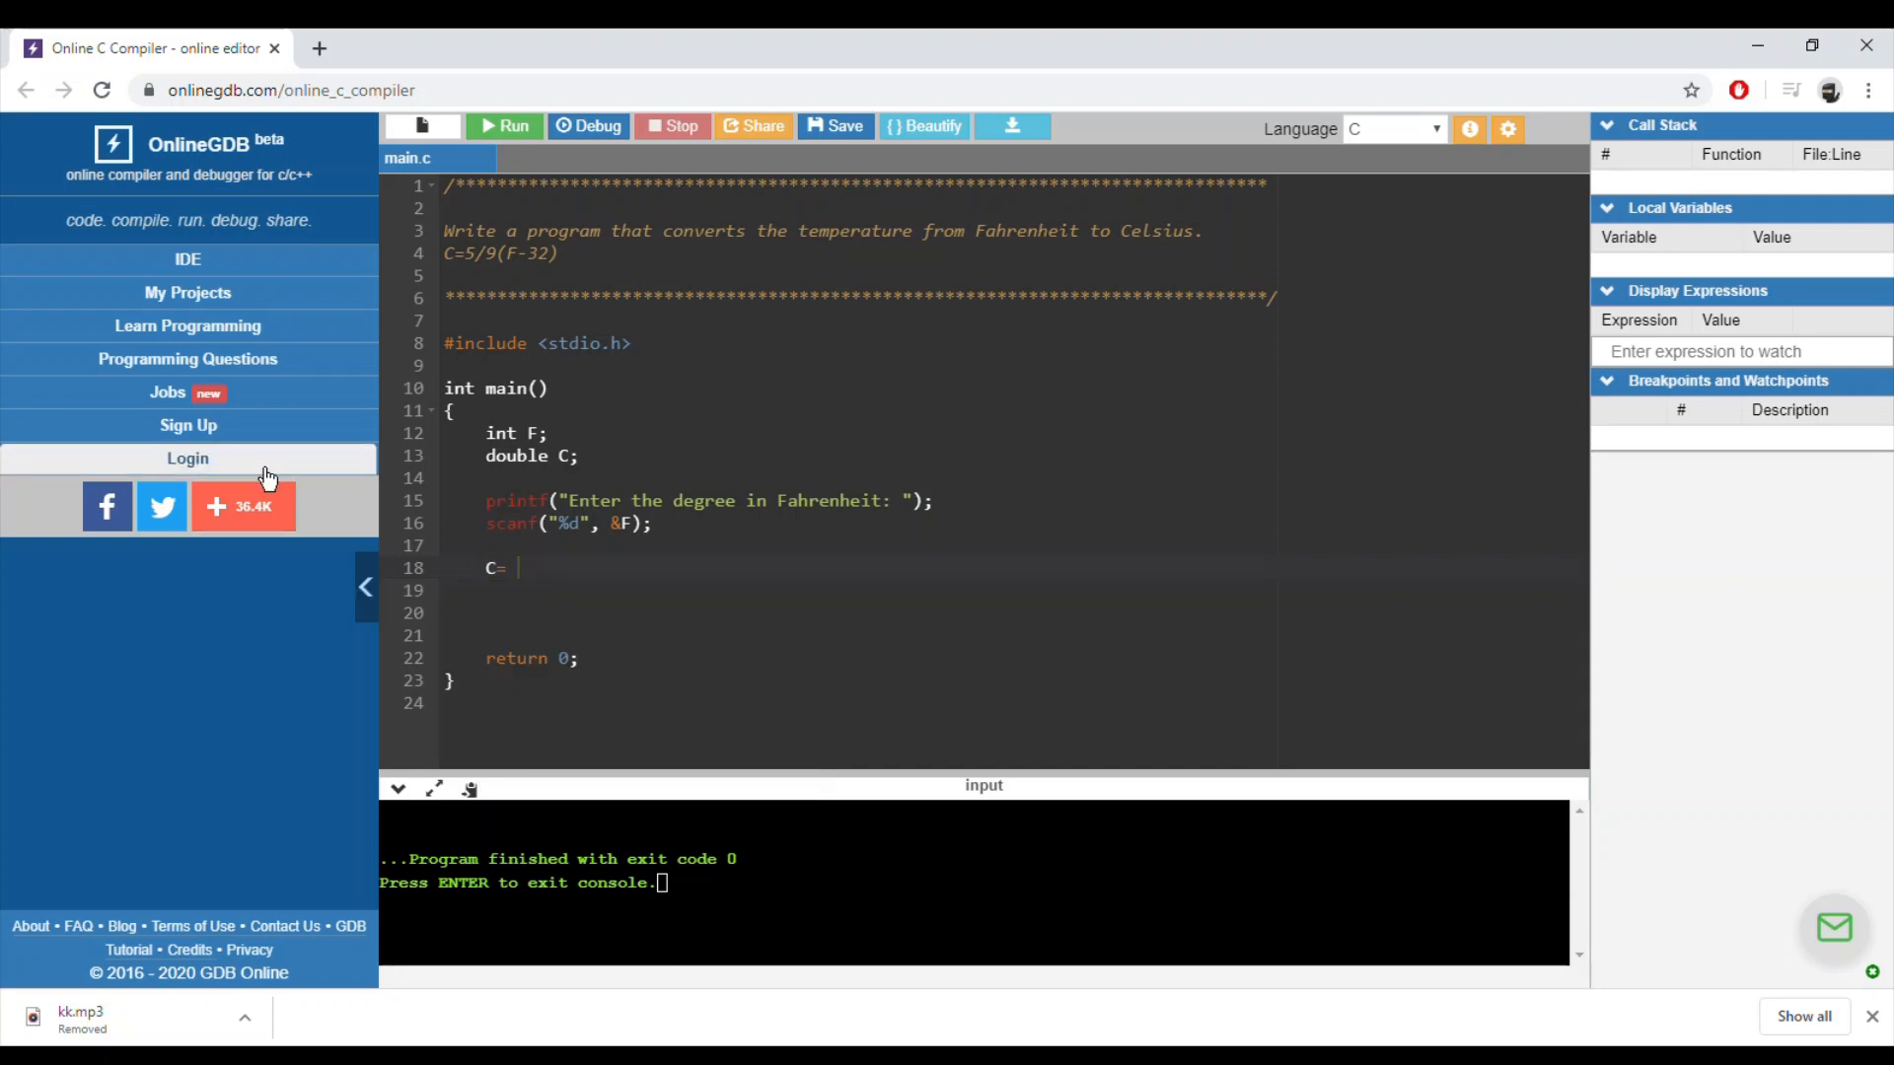
left_click(240, 505)
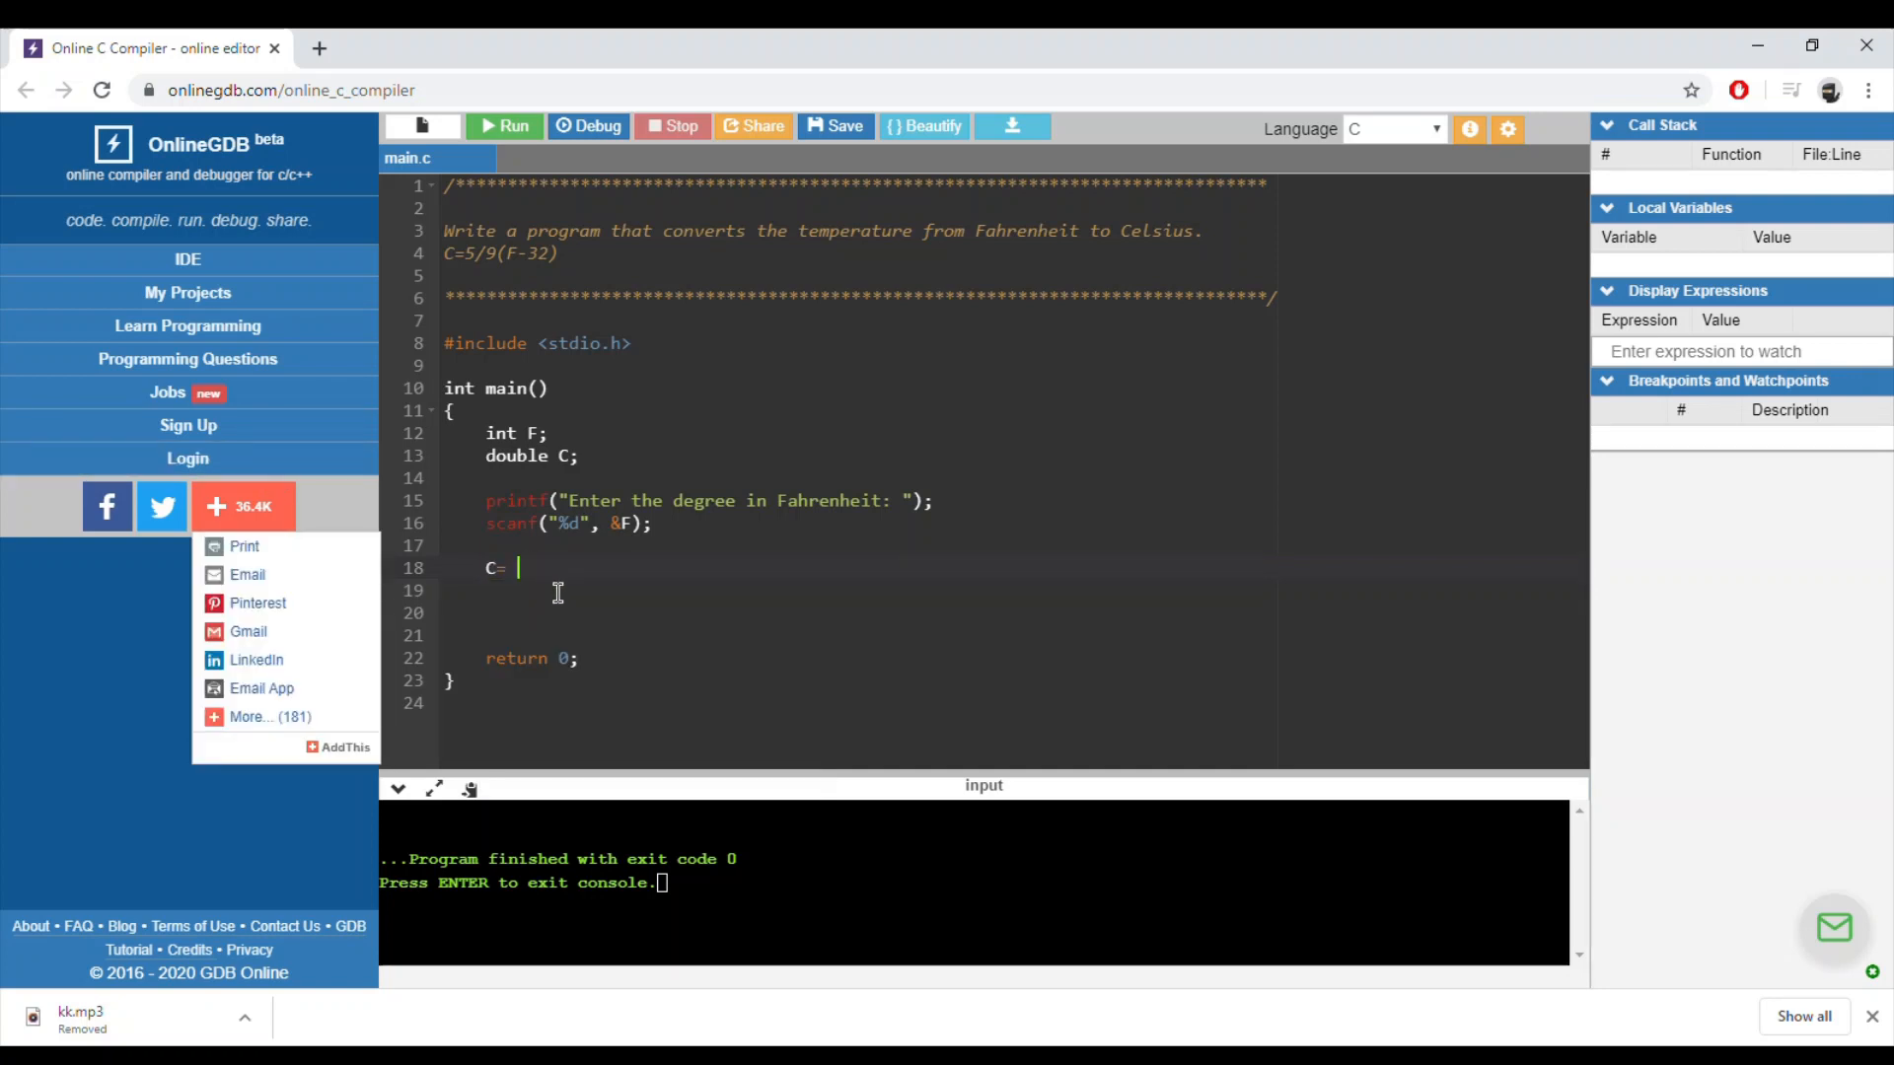
type("5 / 9")
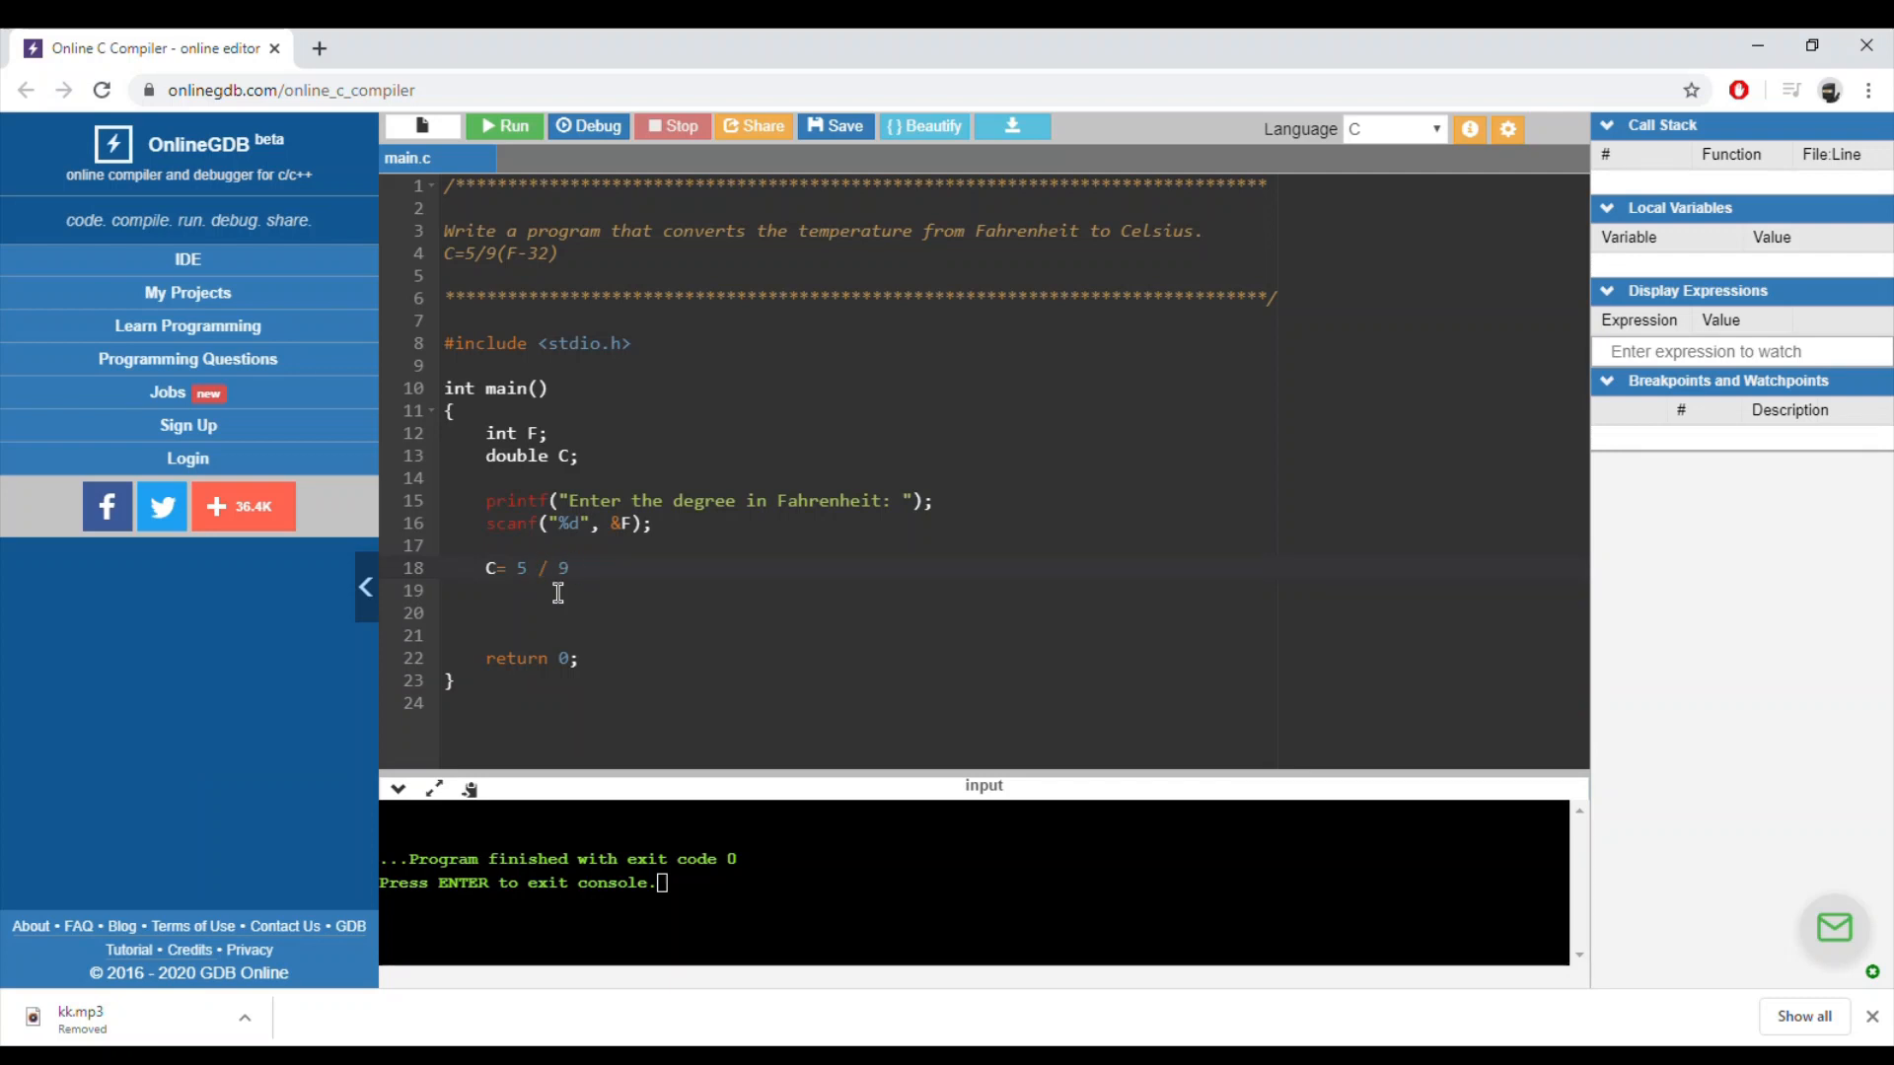
type("*()")
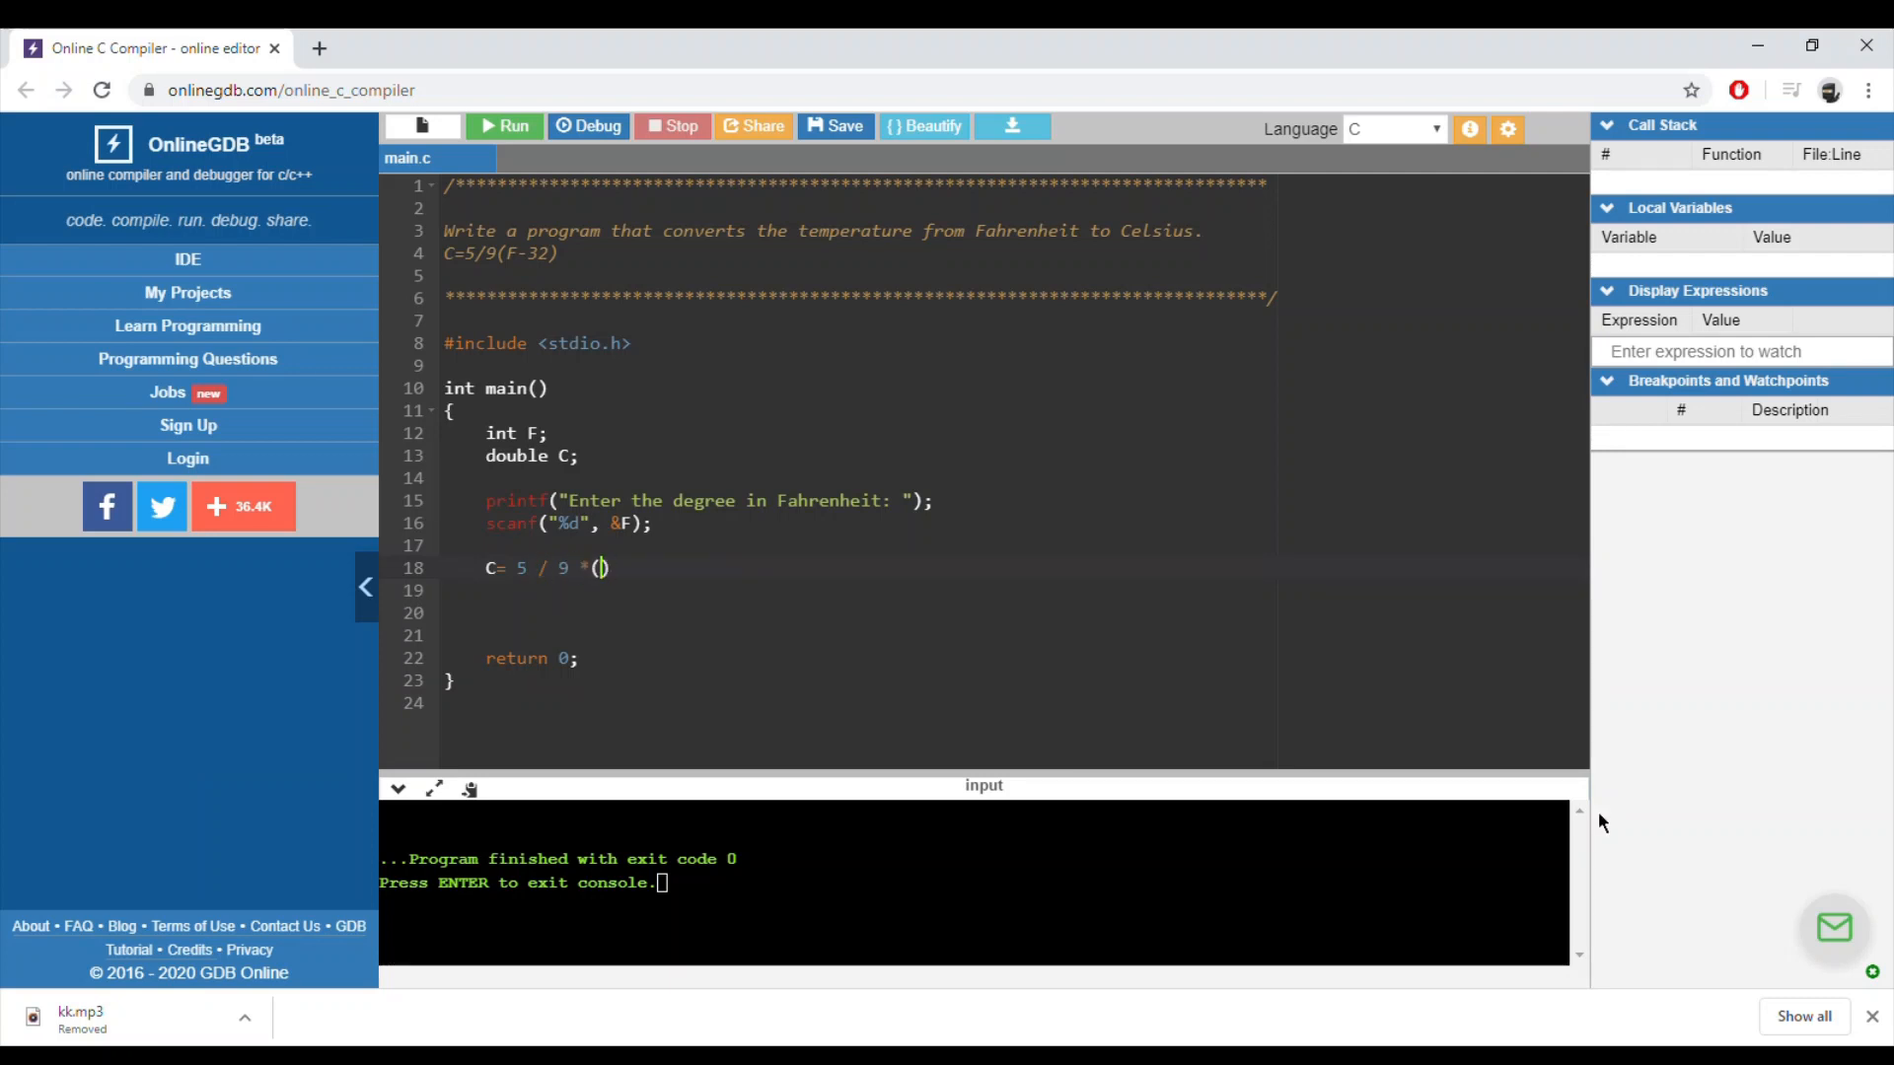
type("F - #@")
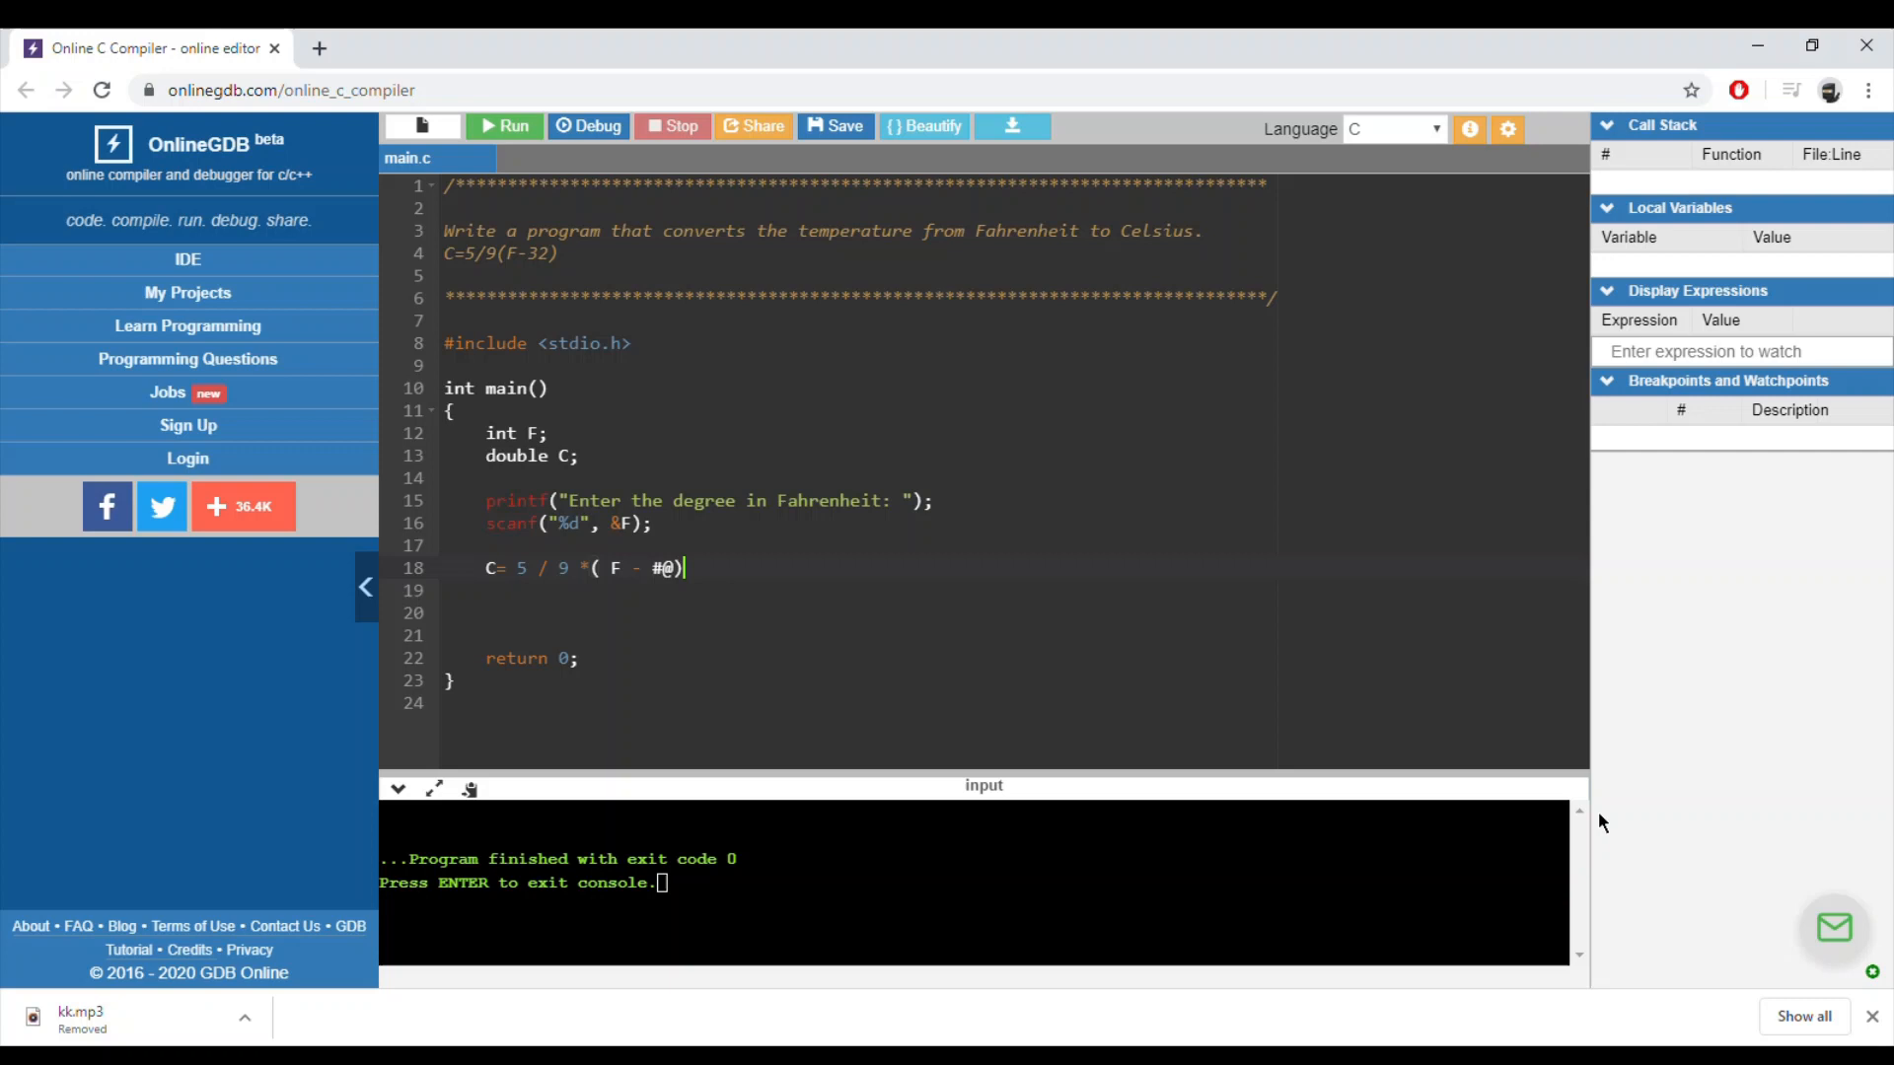
type("32")
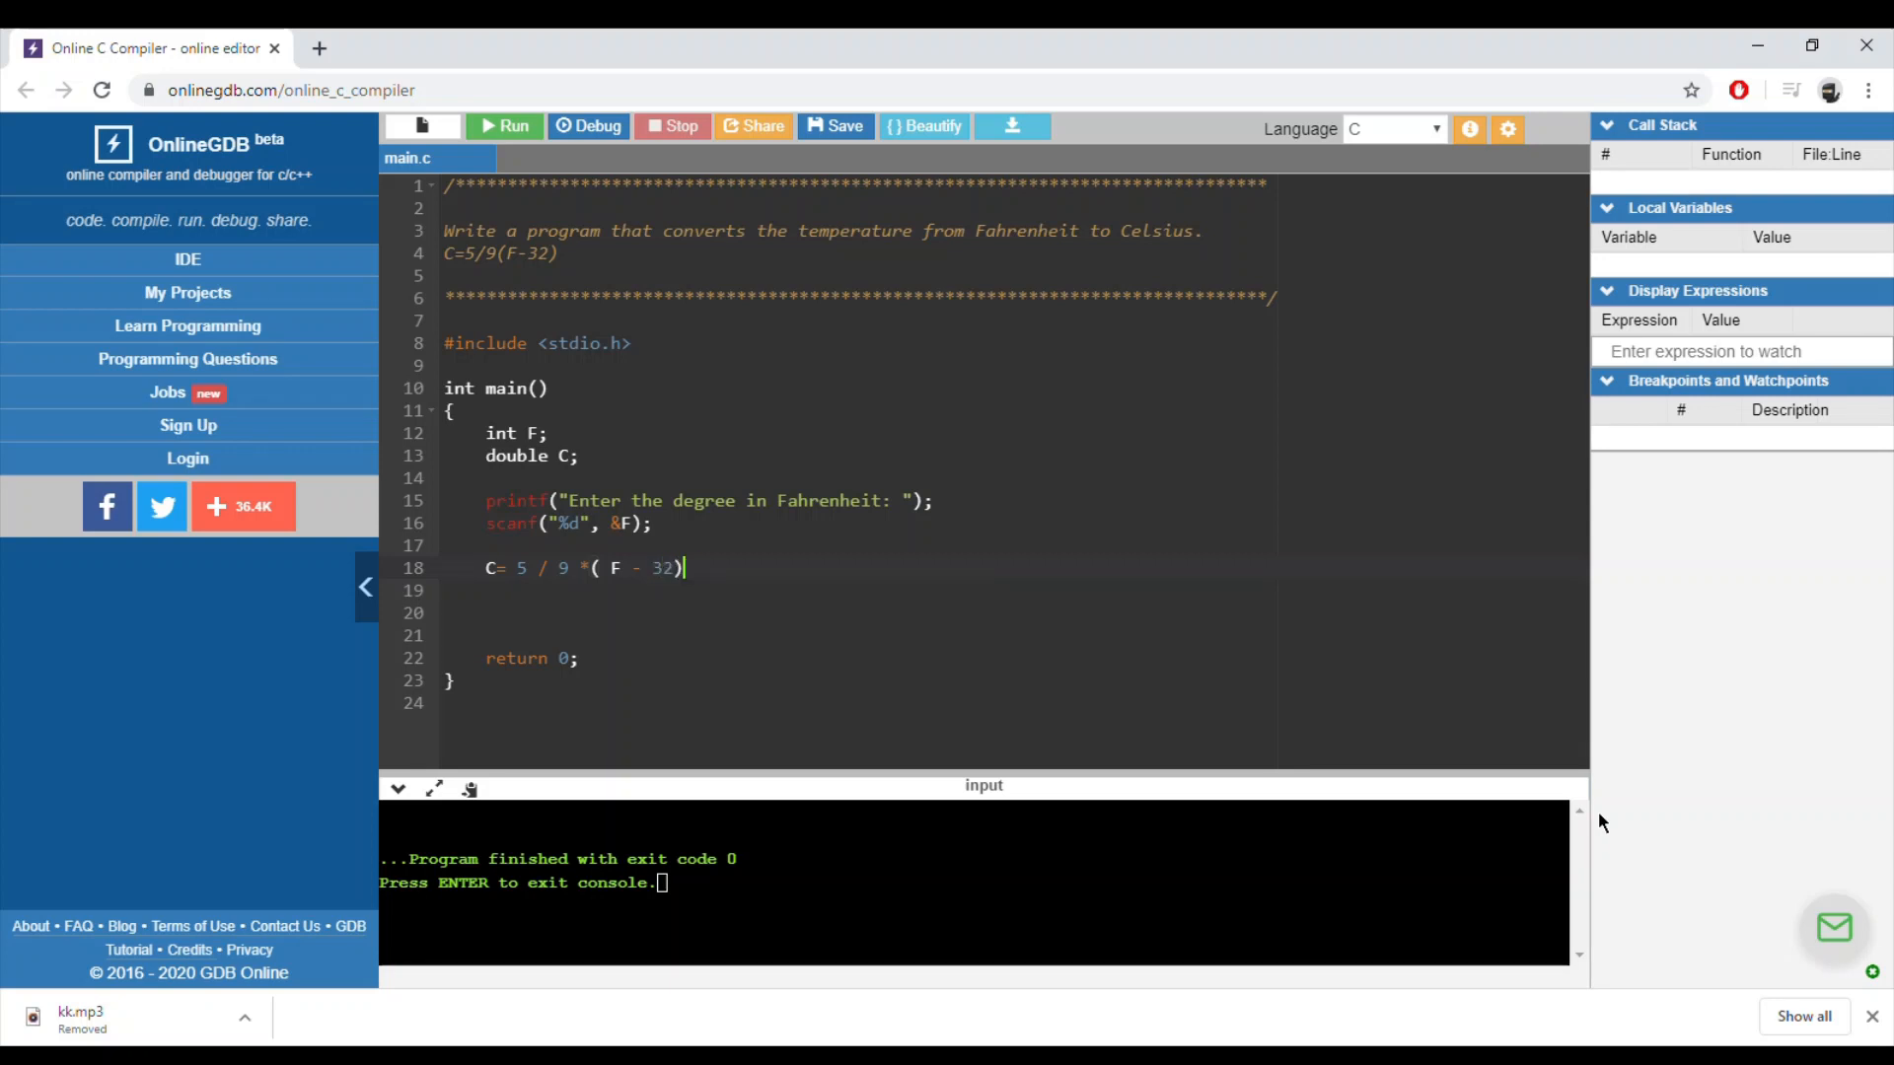
type(";")
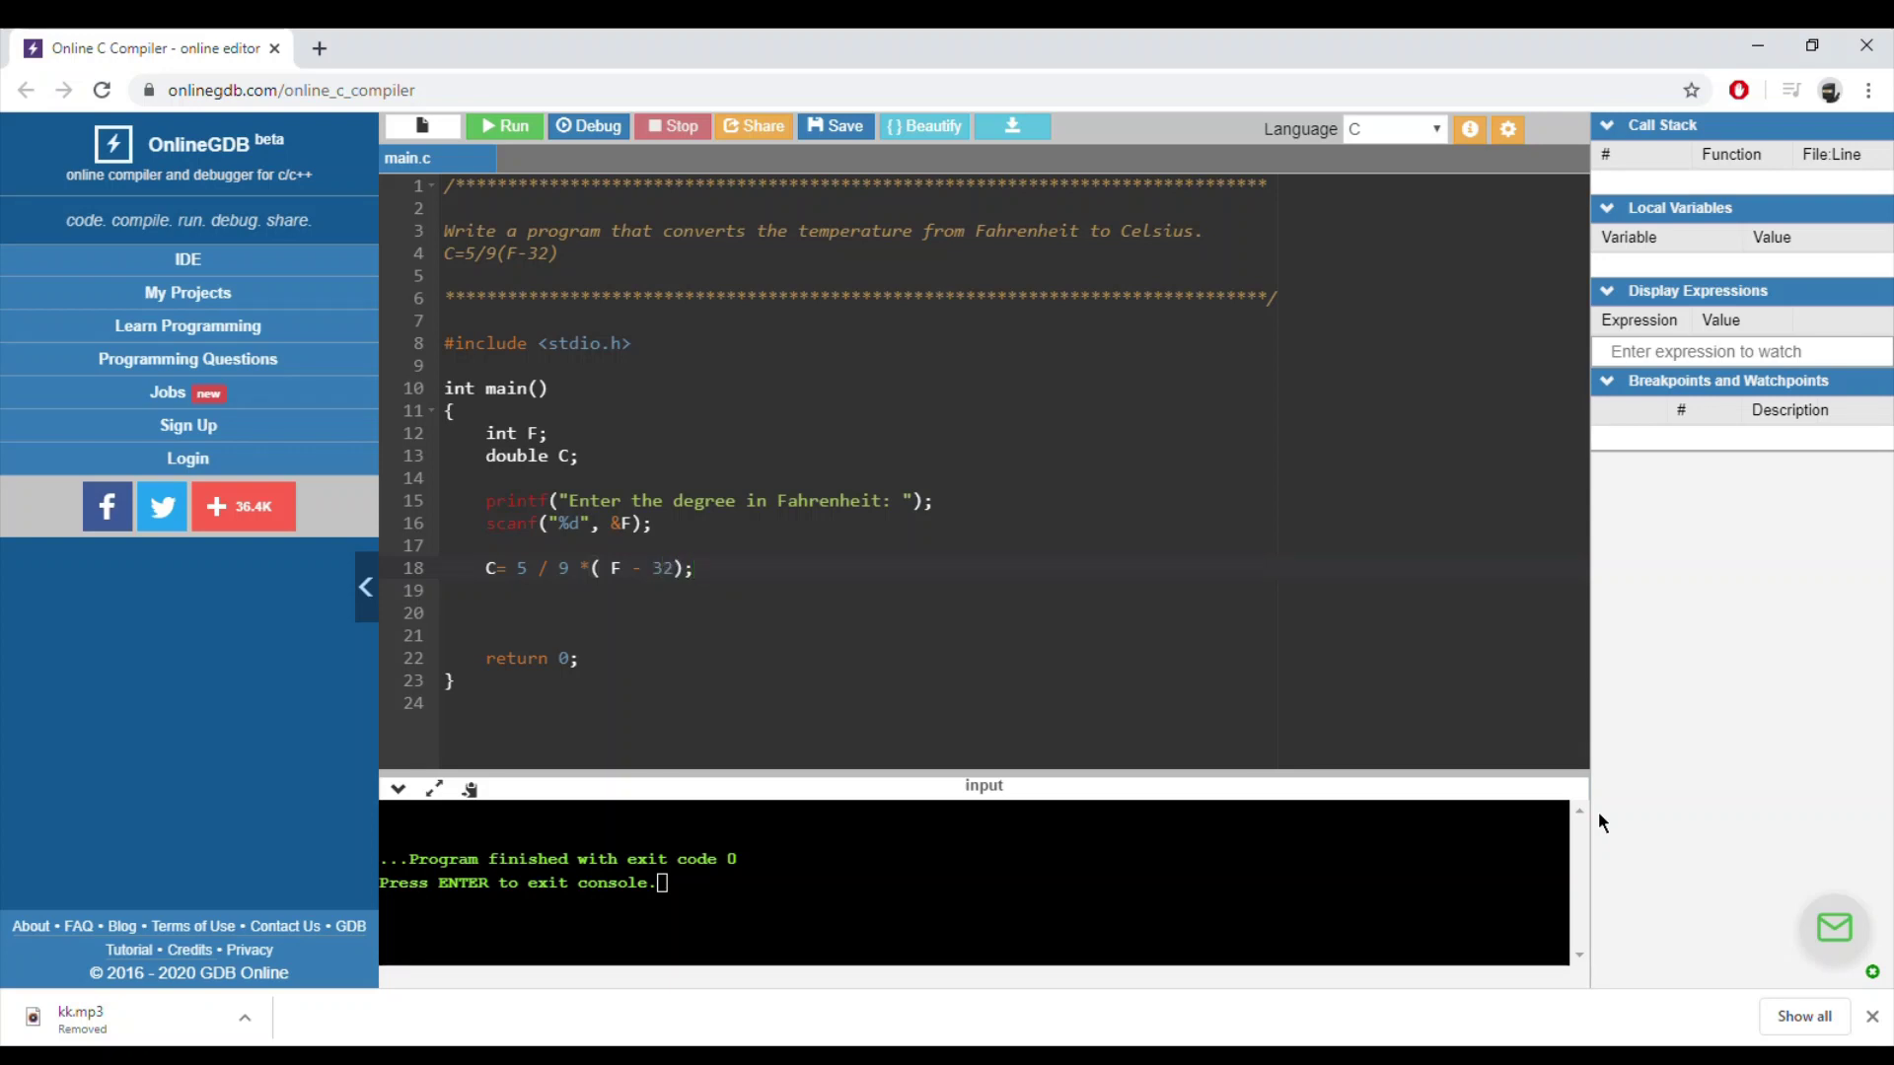
key("enter")
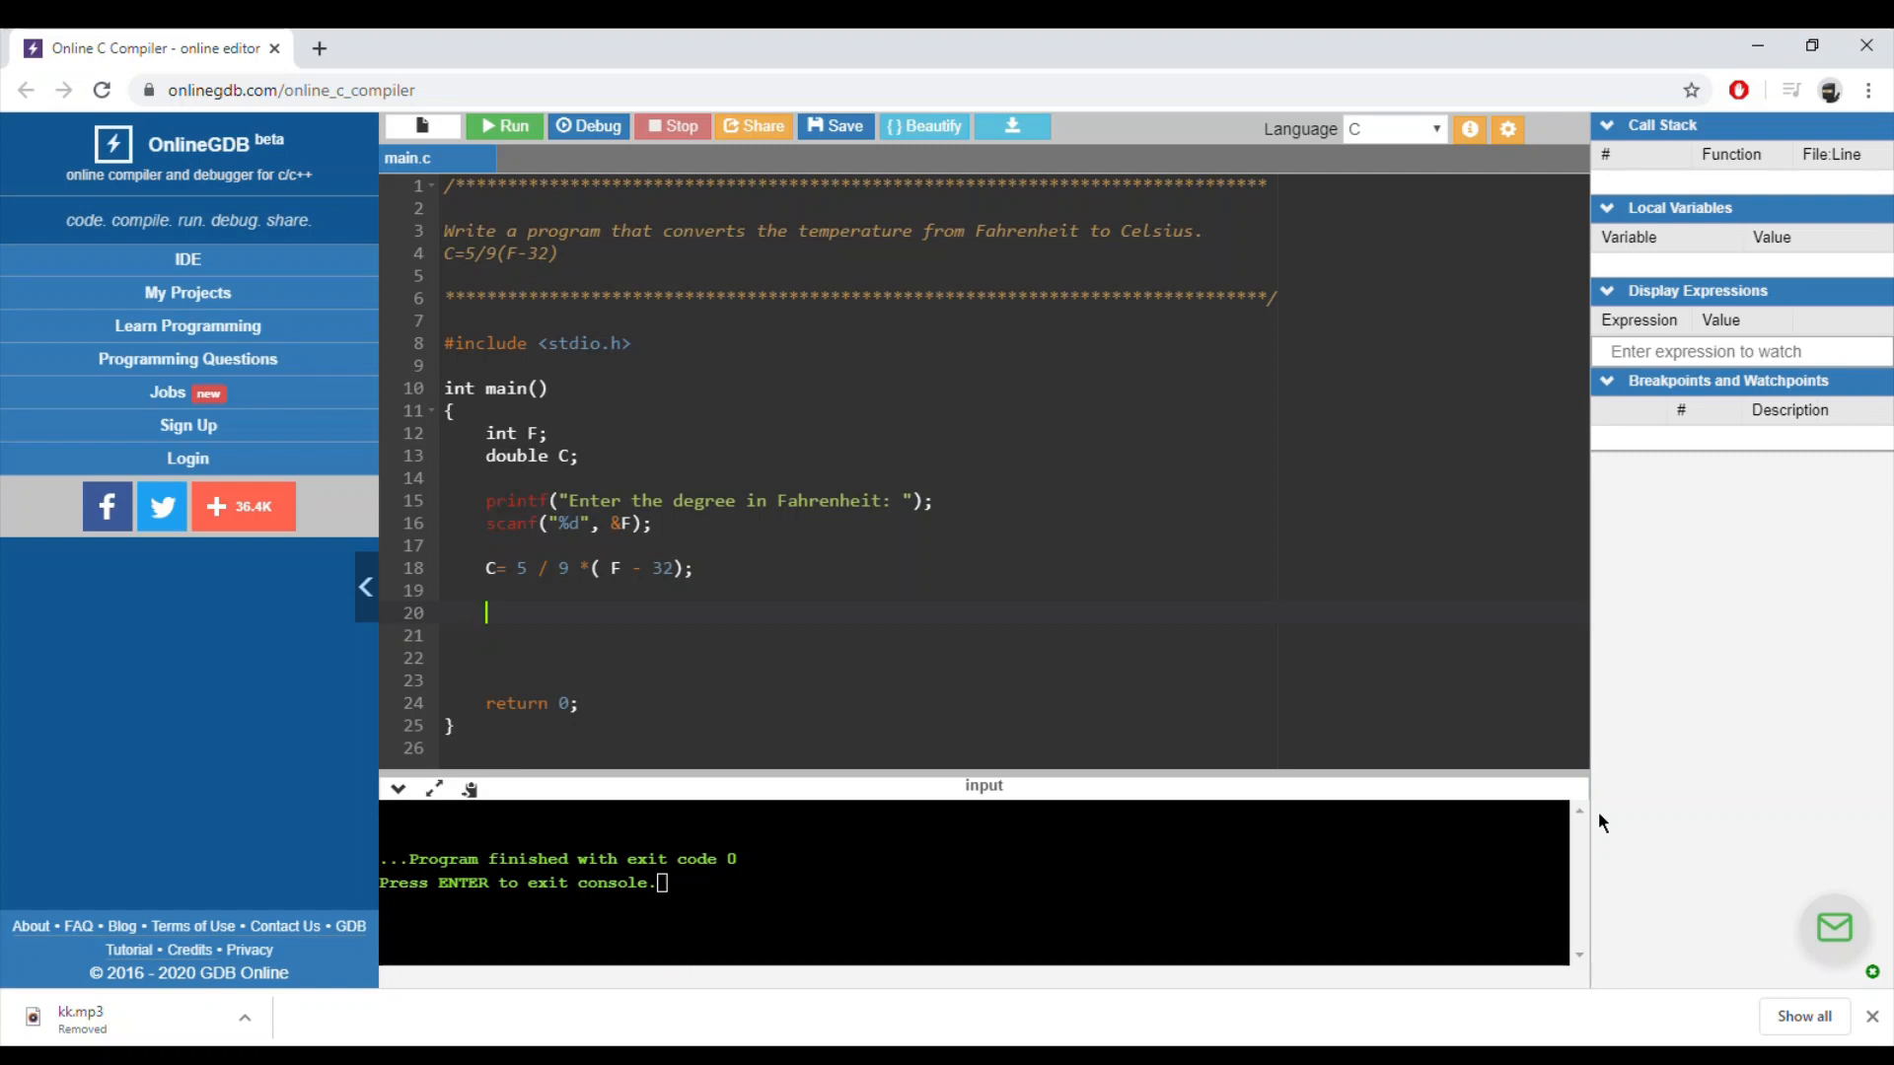
Print the result with printf("%d F = %f C\n", F, C).
type("printf(\"\")")
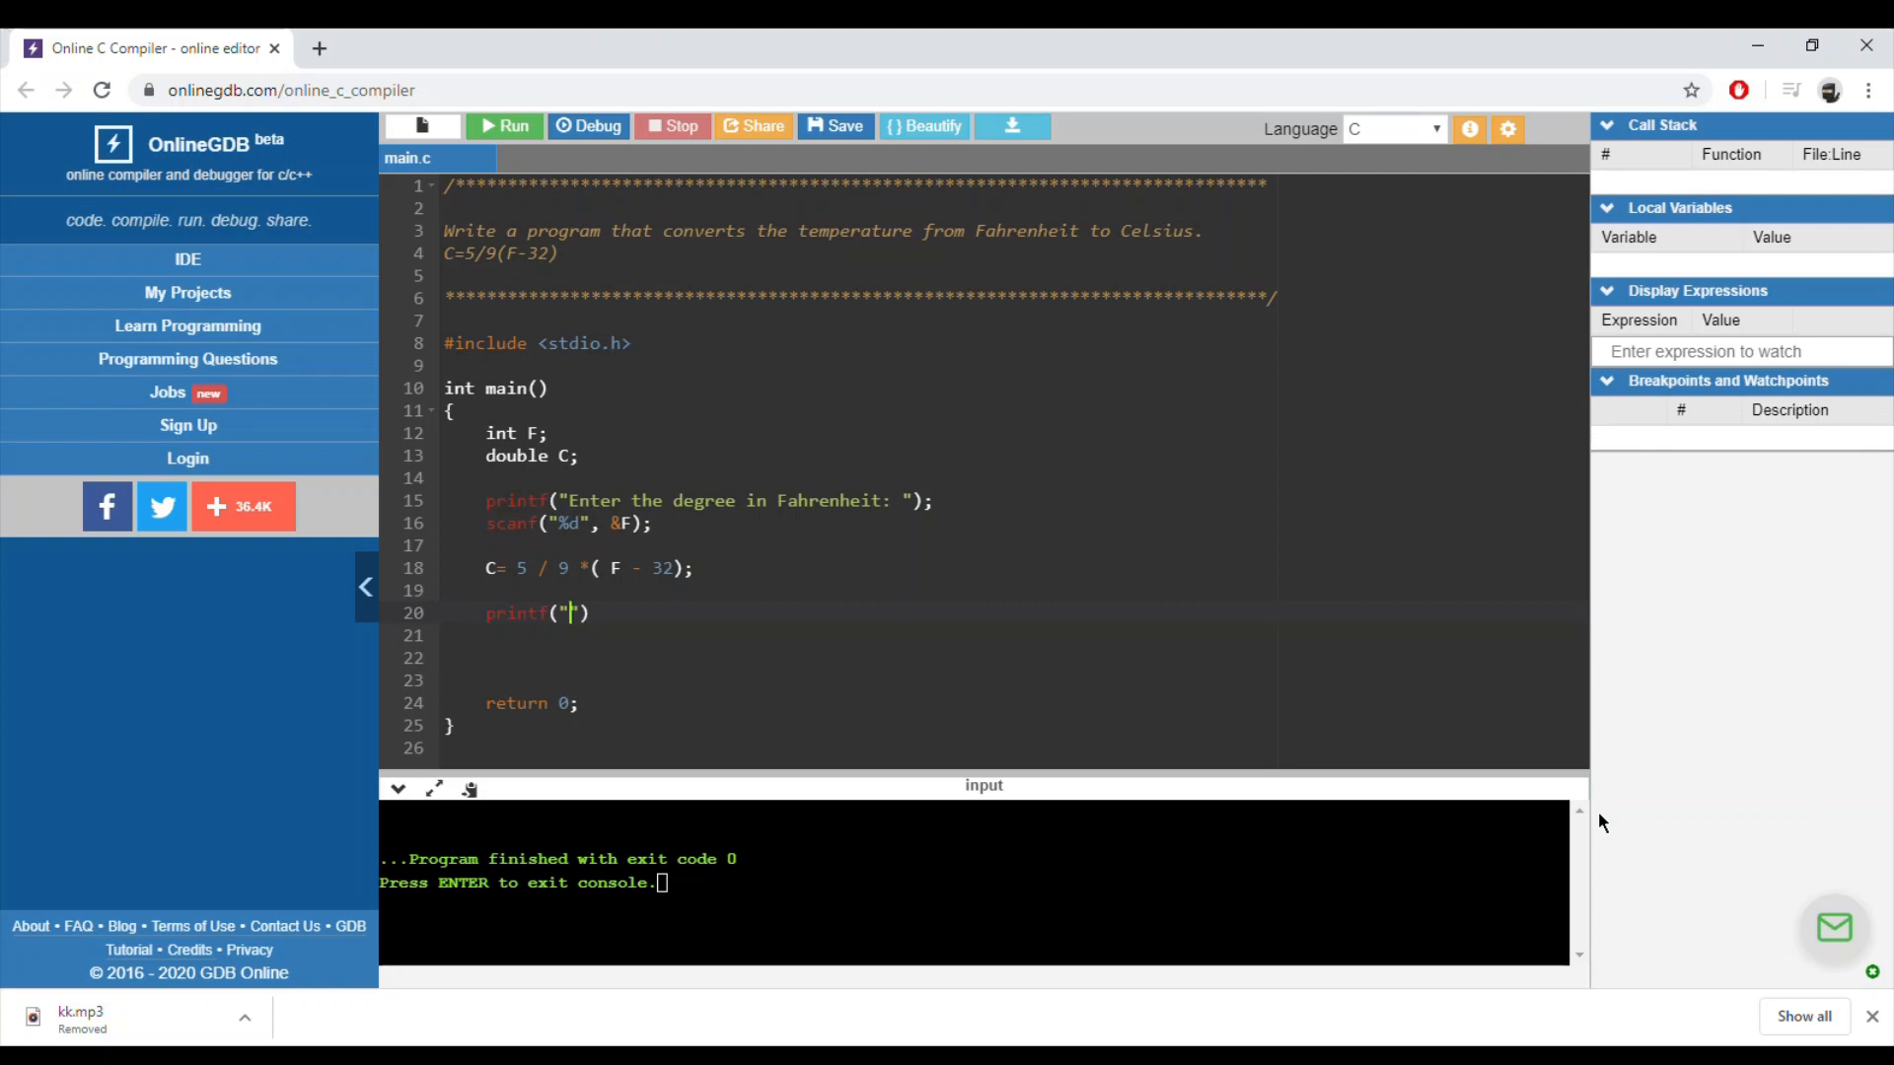
type("%")
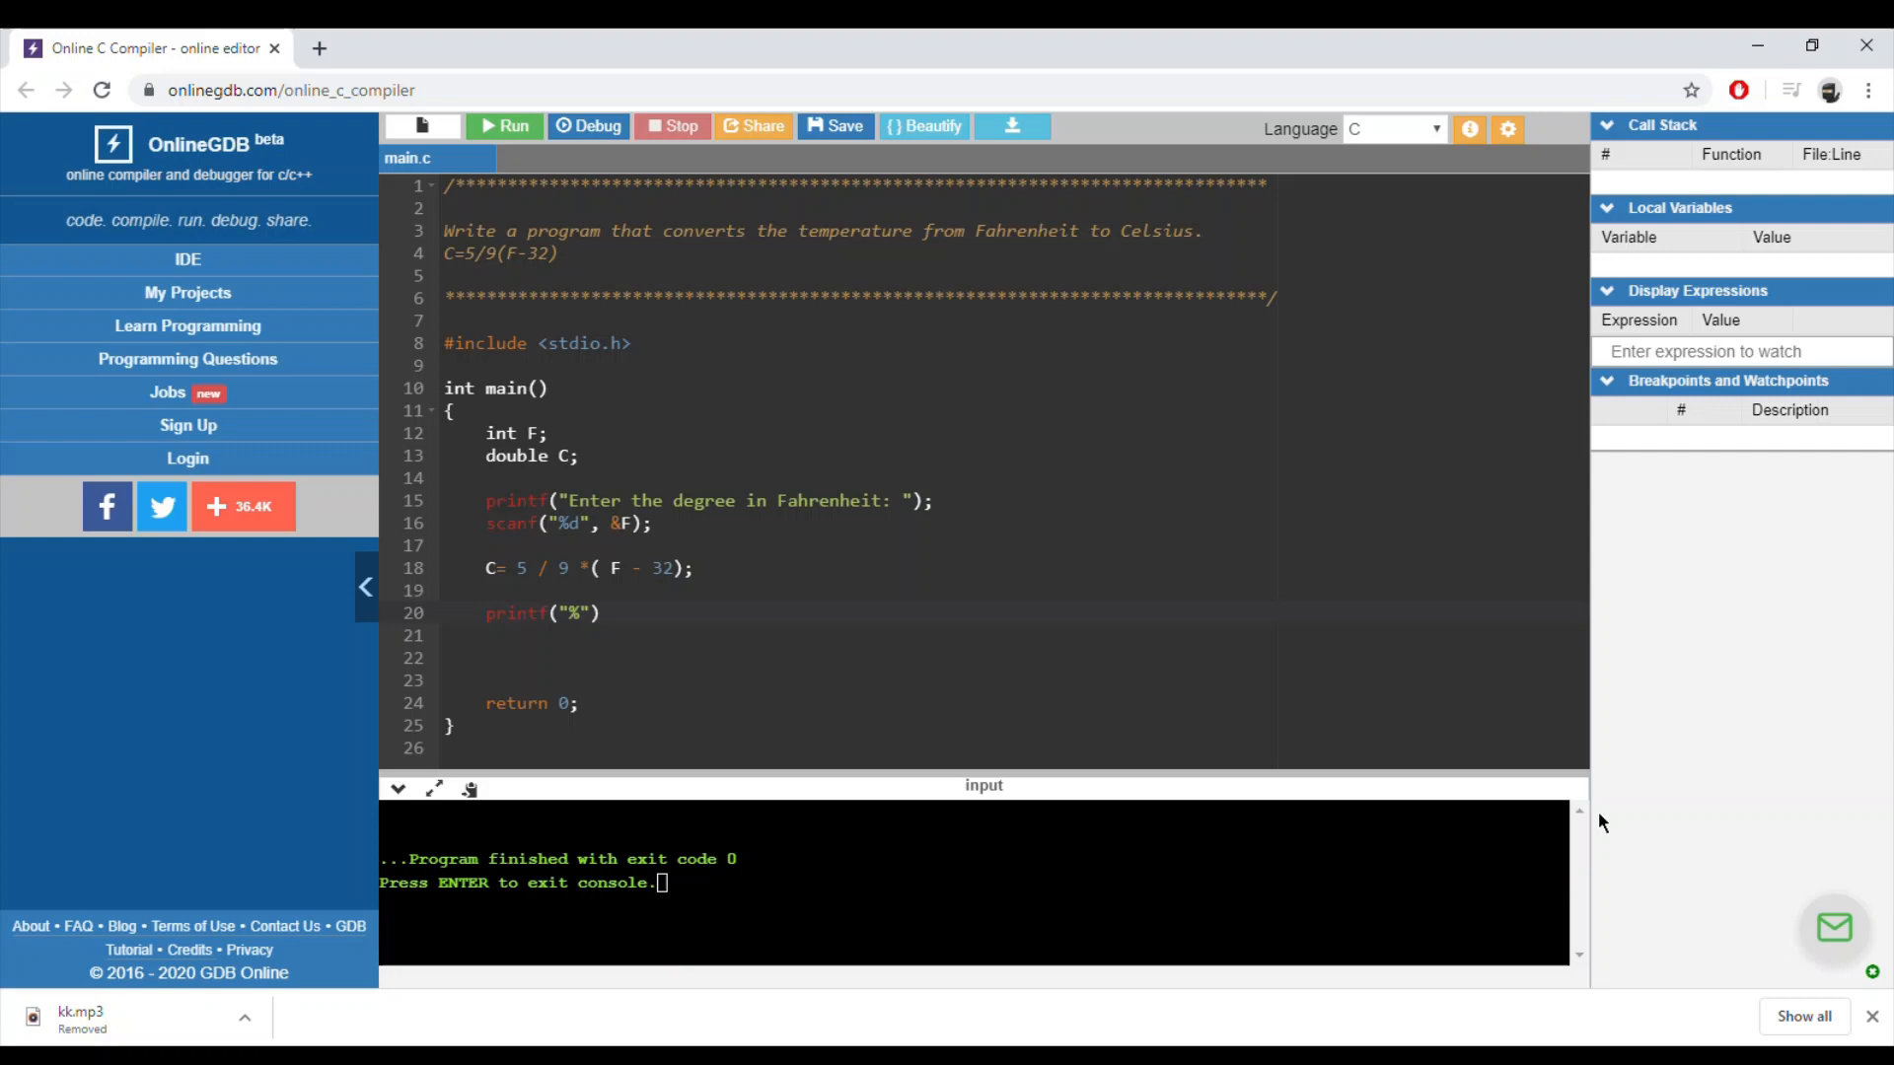
type("d C = %")
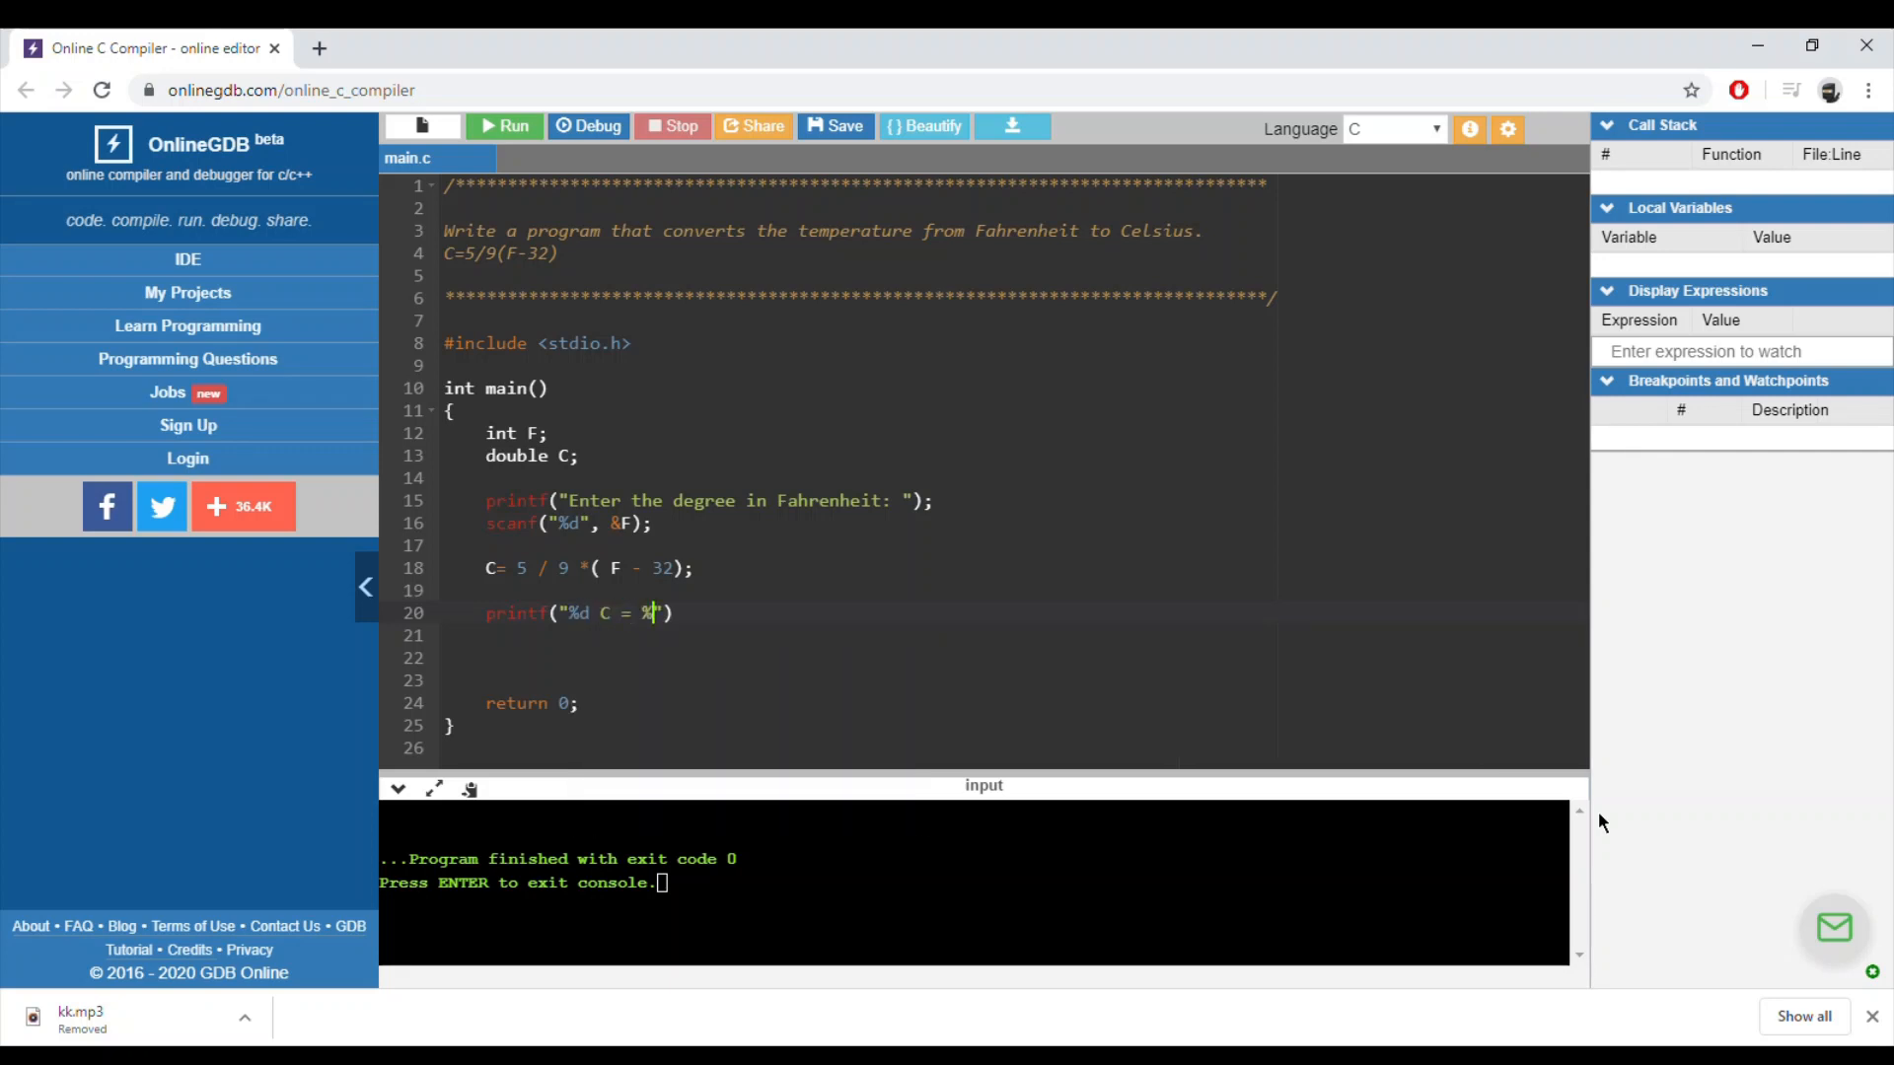
type("f")
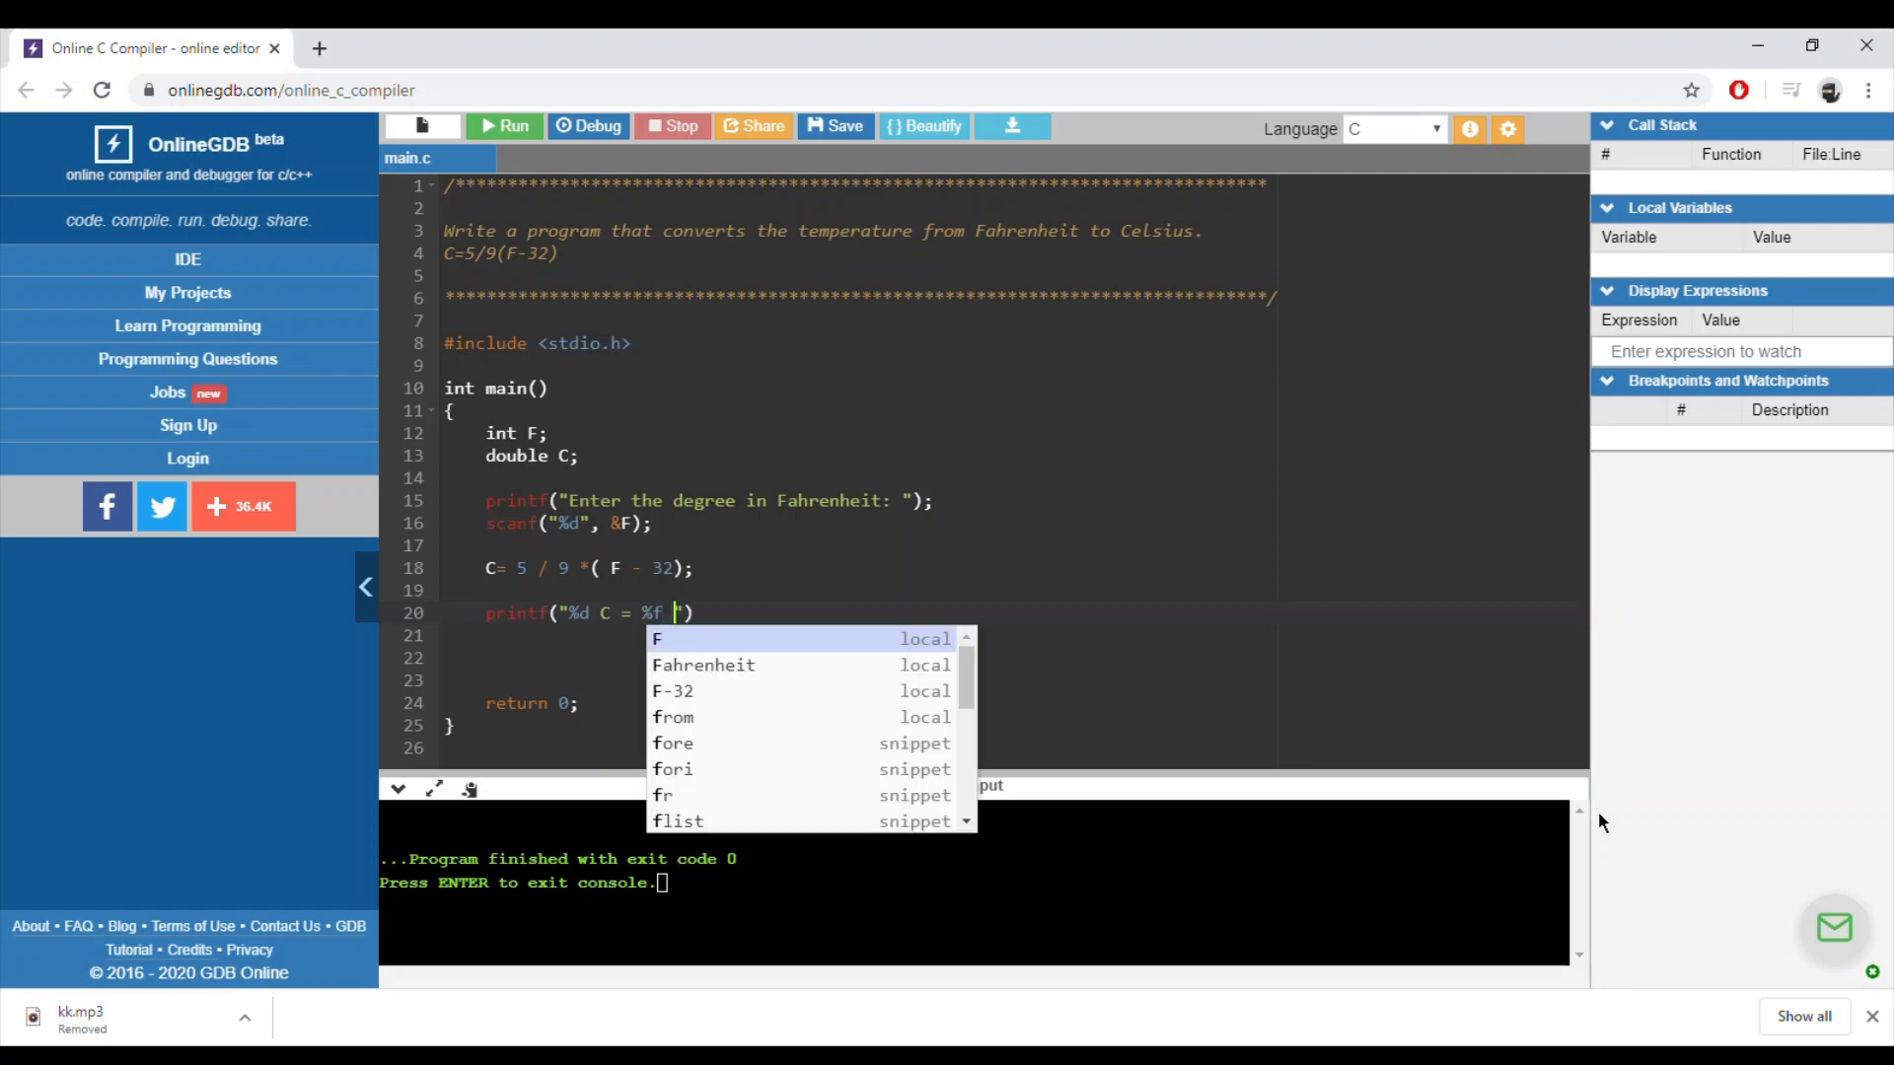
type("F\\n")
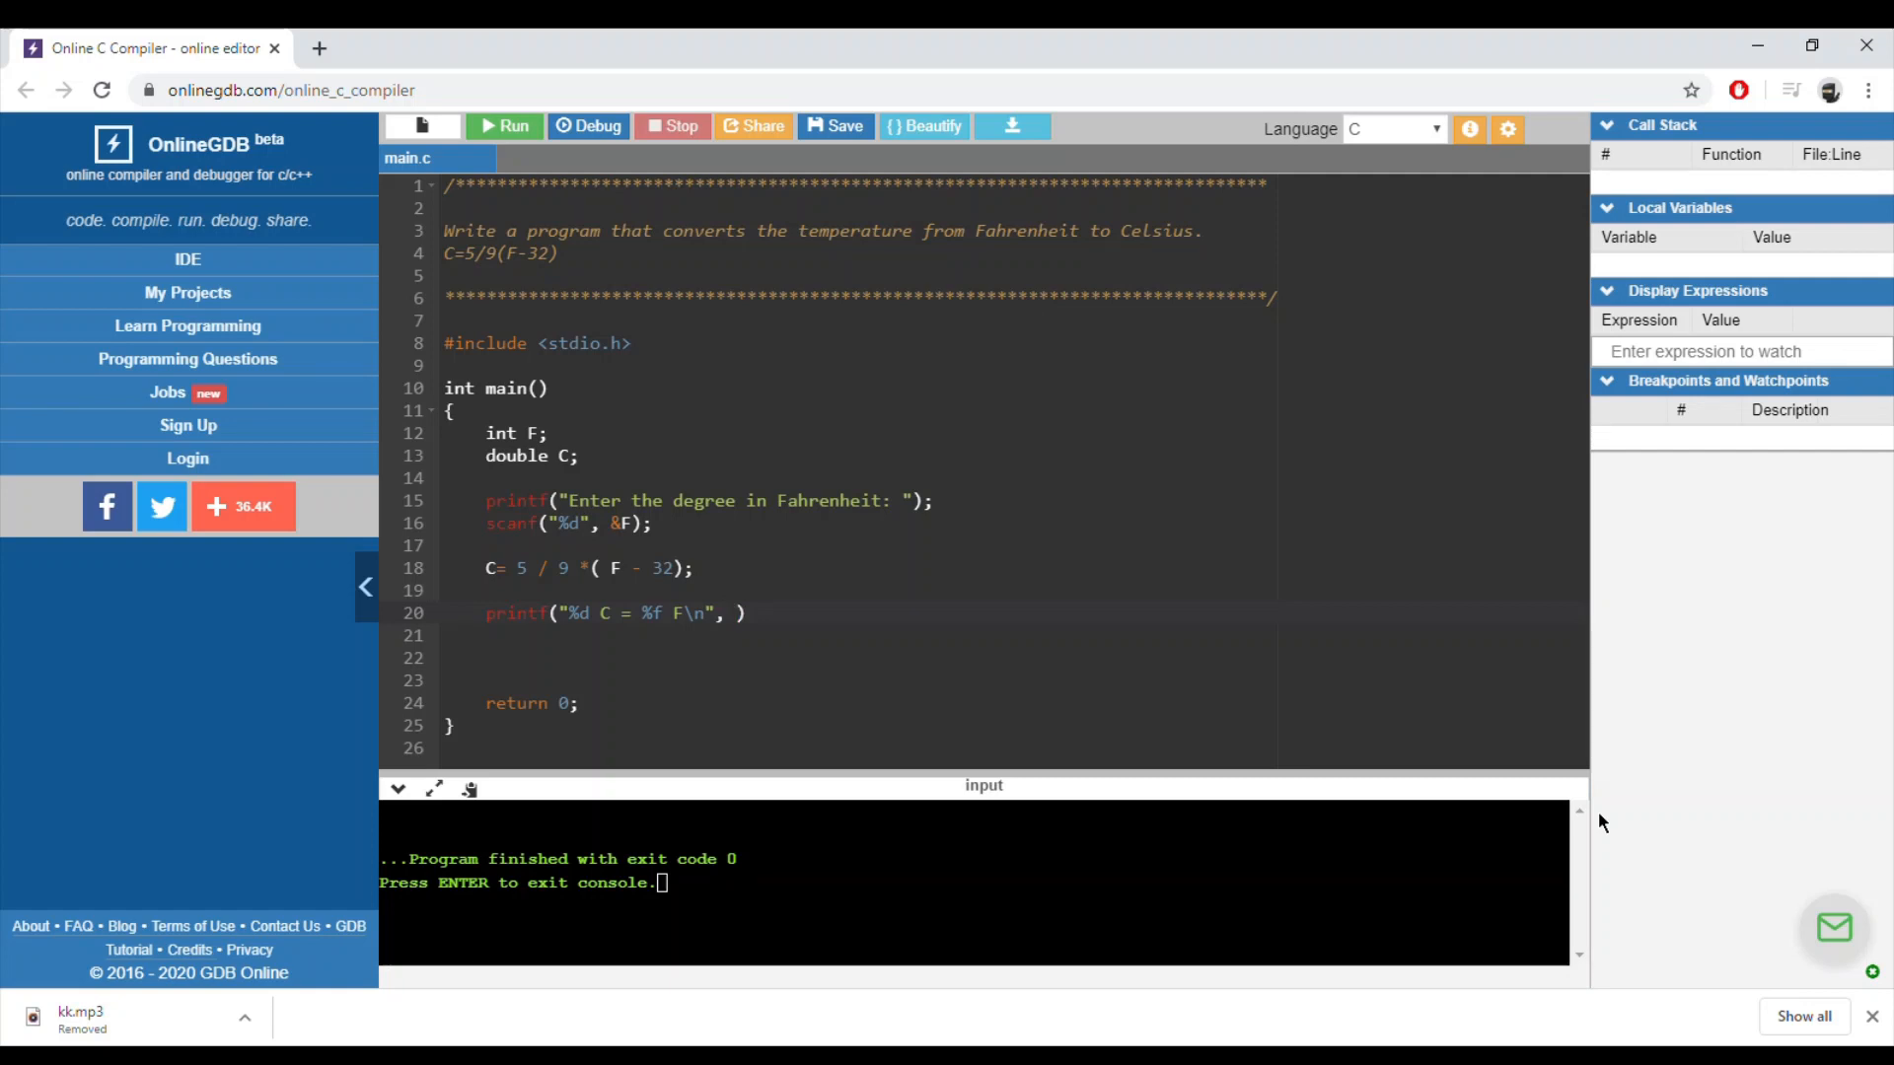
type("F")
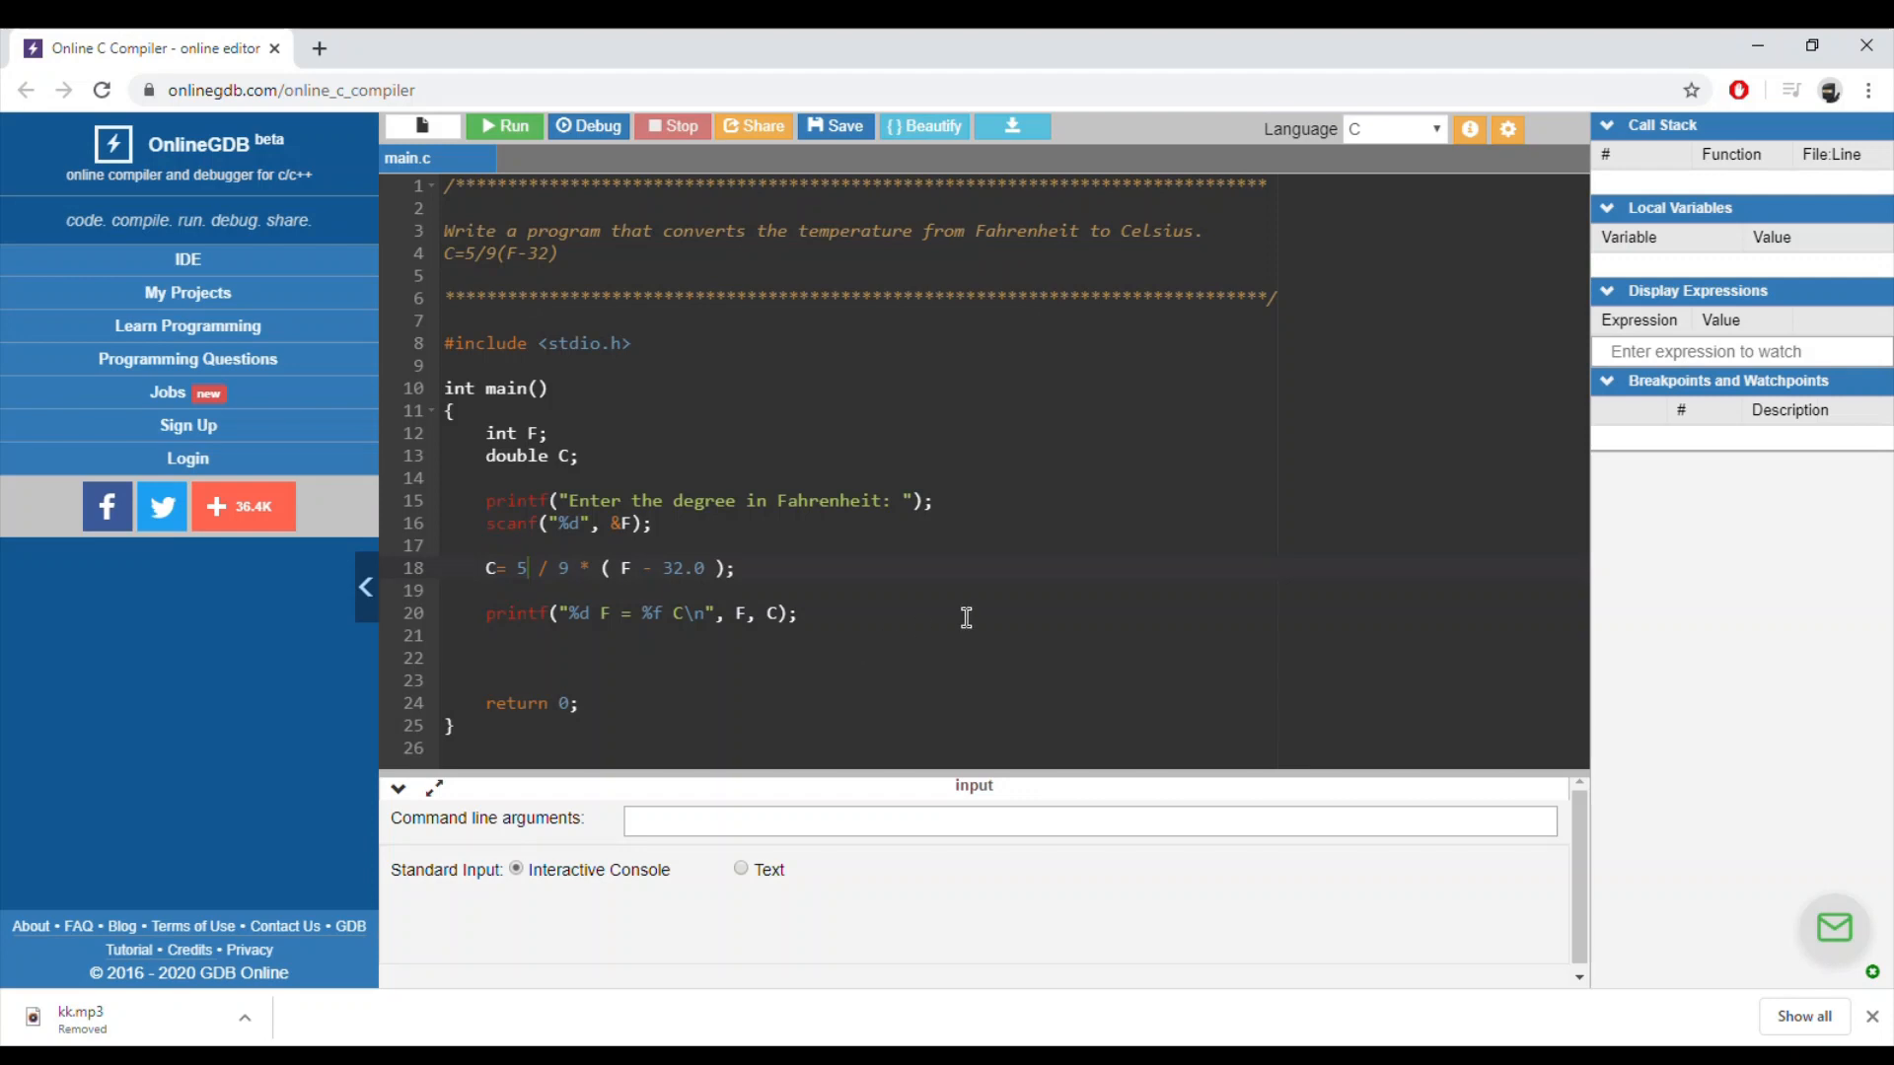
mouse_move(501, 178)
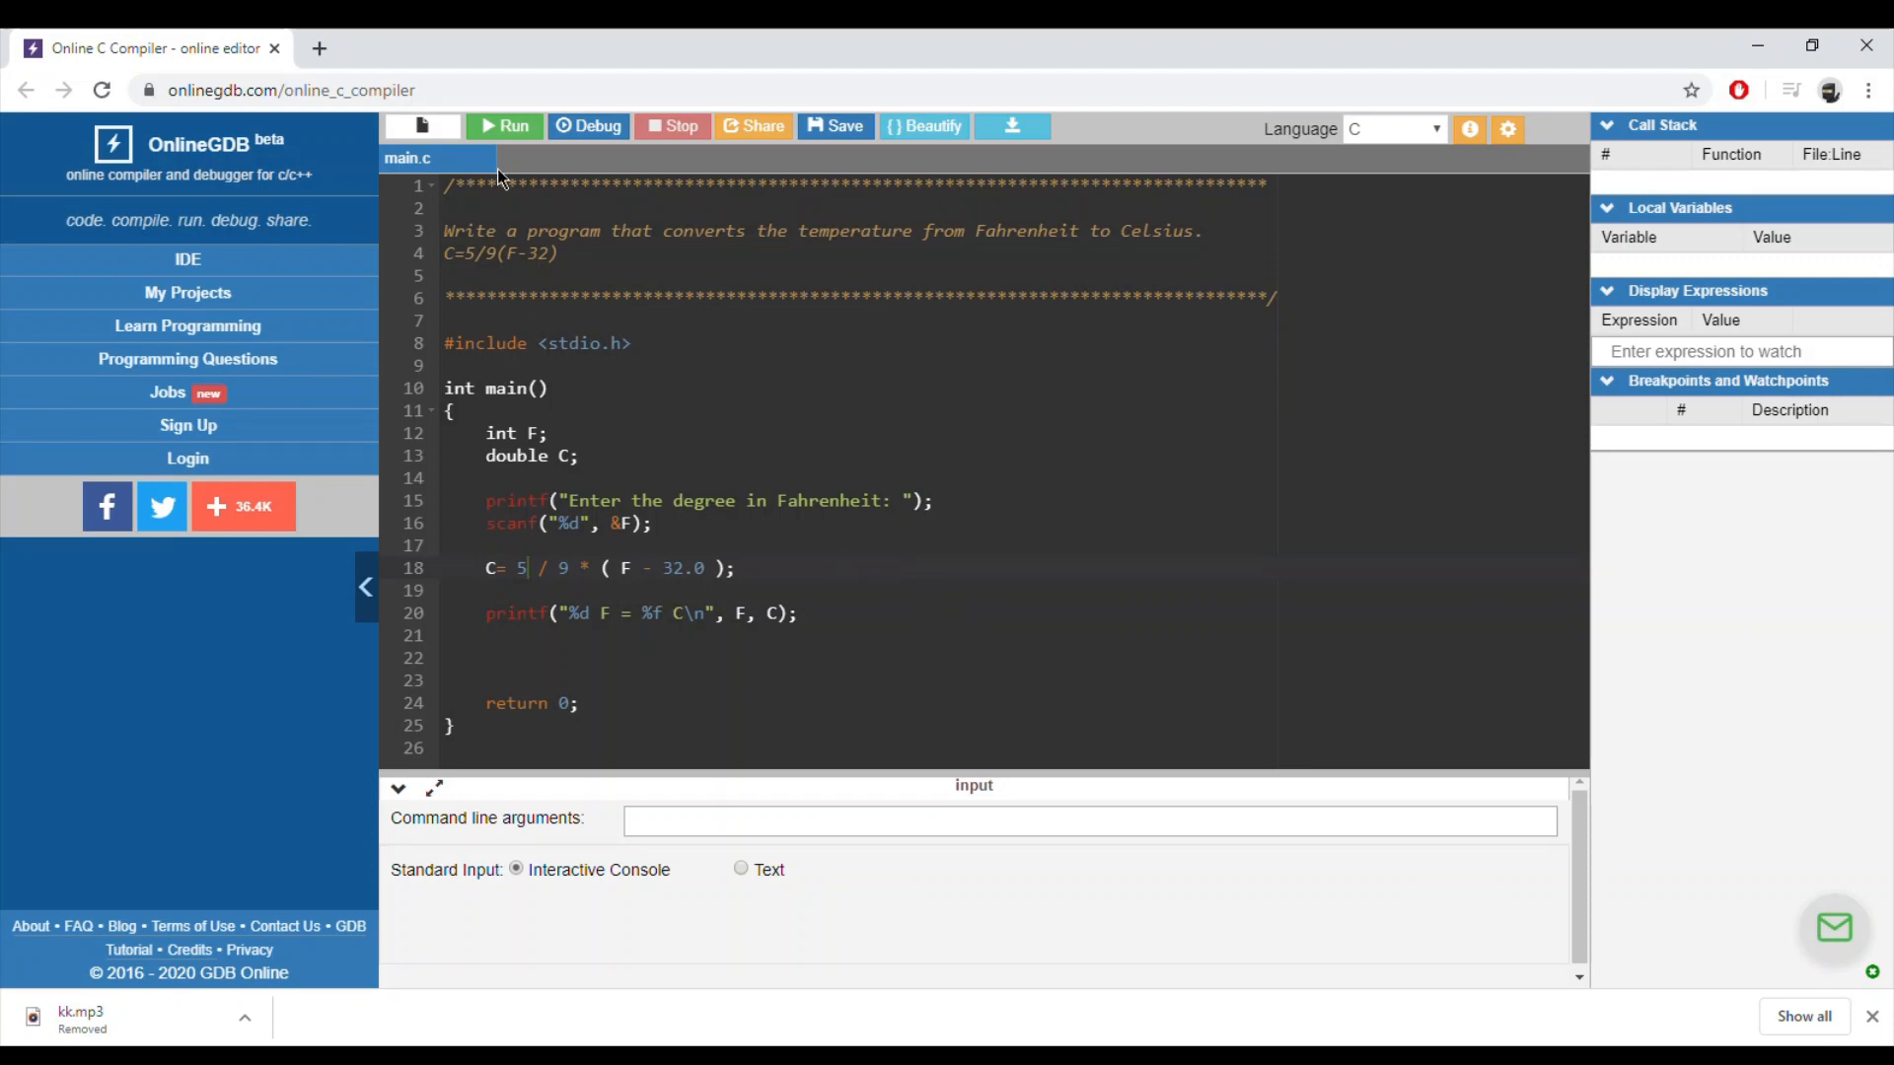
mouse_move(503, 127)
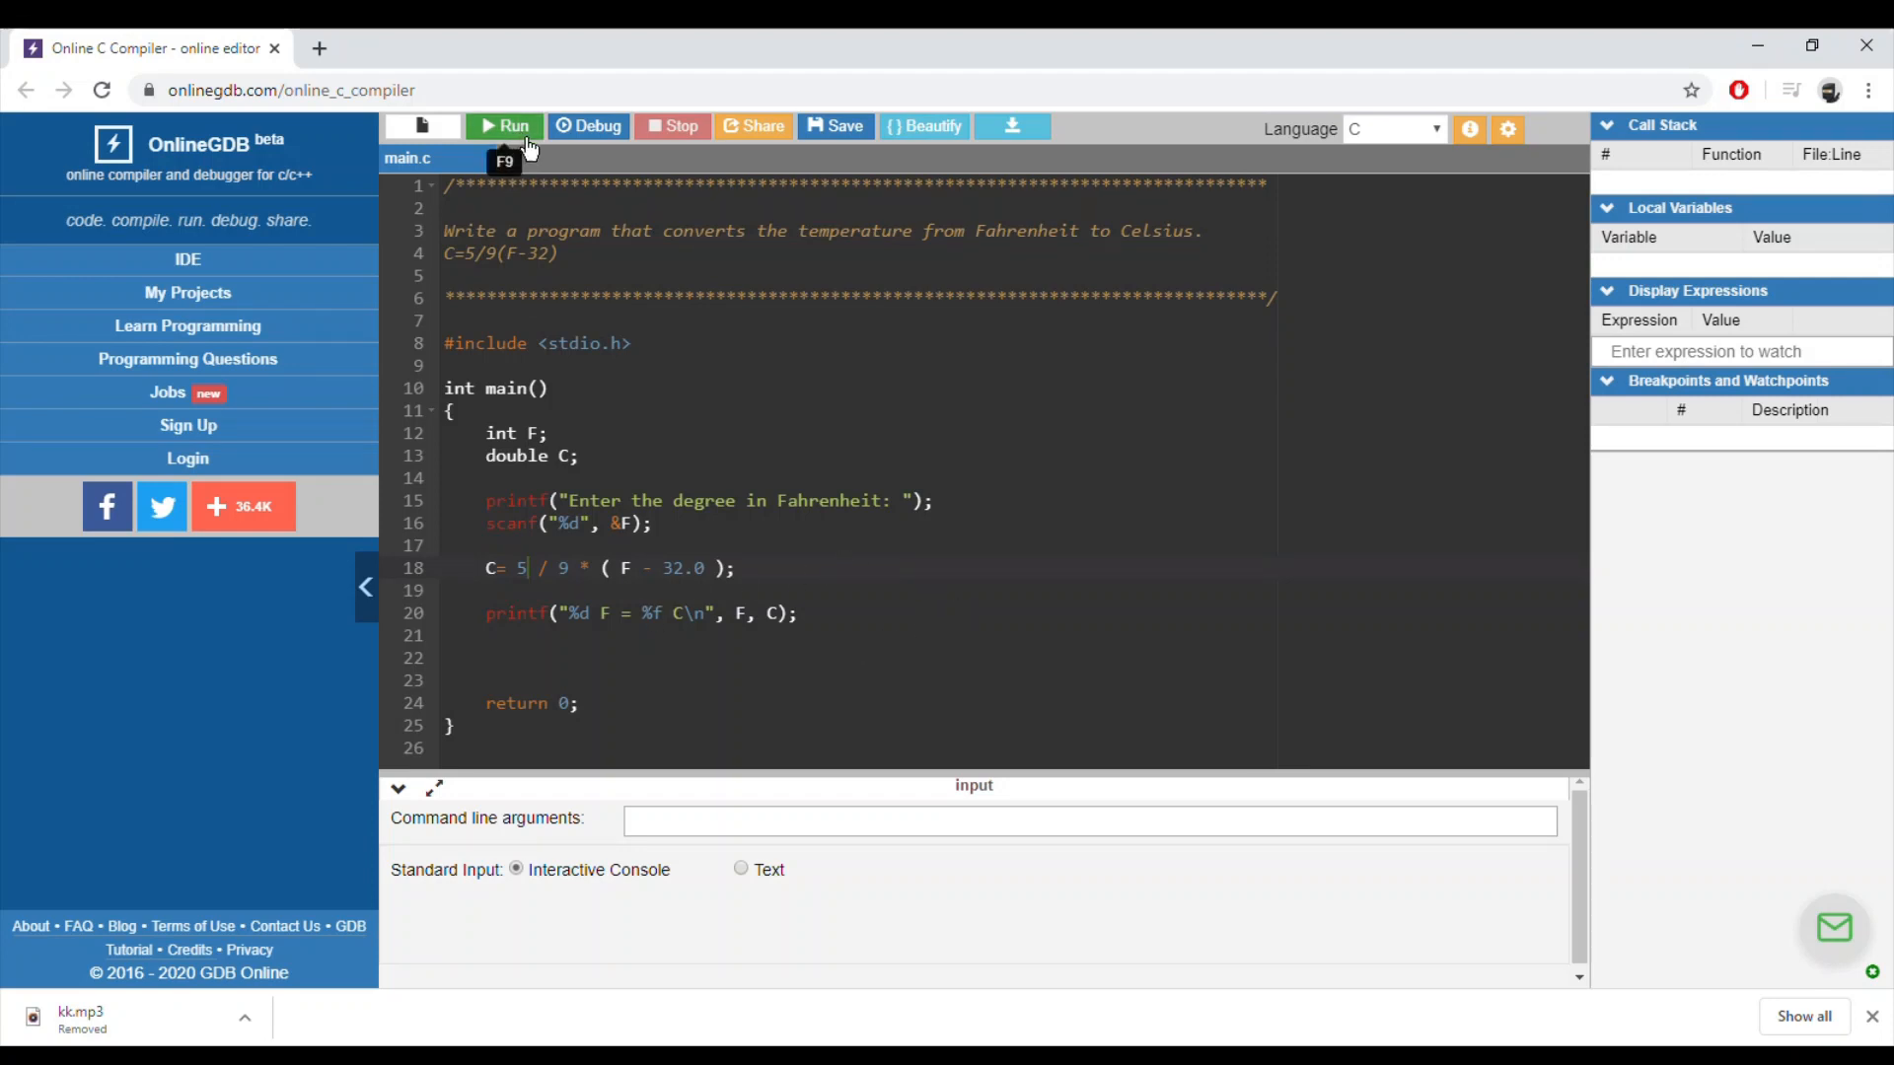
Run the program with input 200, which prints 200 F = 0.000000 C.
left_click(503, 126)
type("200")
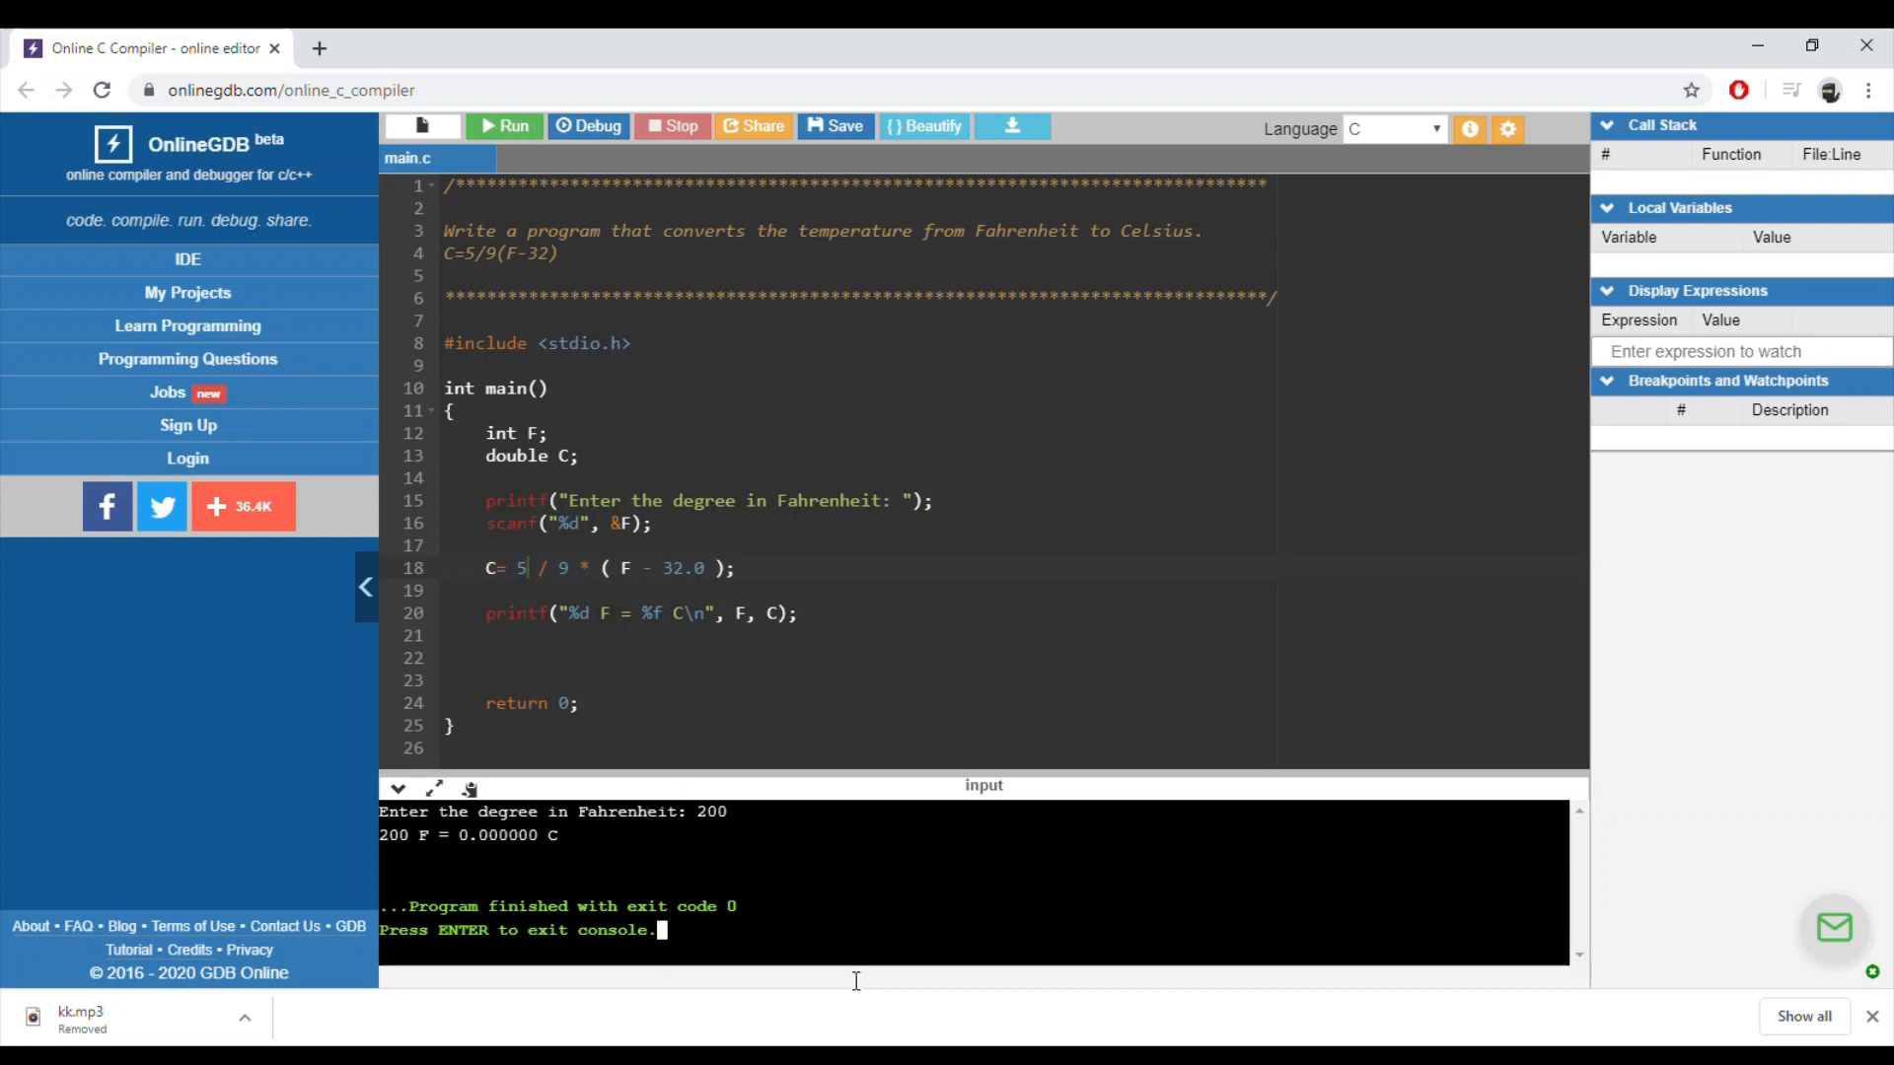
mouse_move(619, 579)
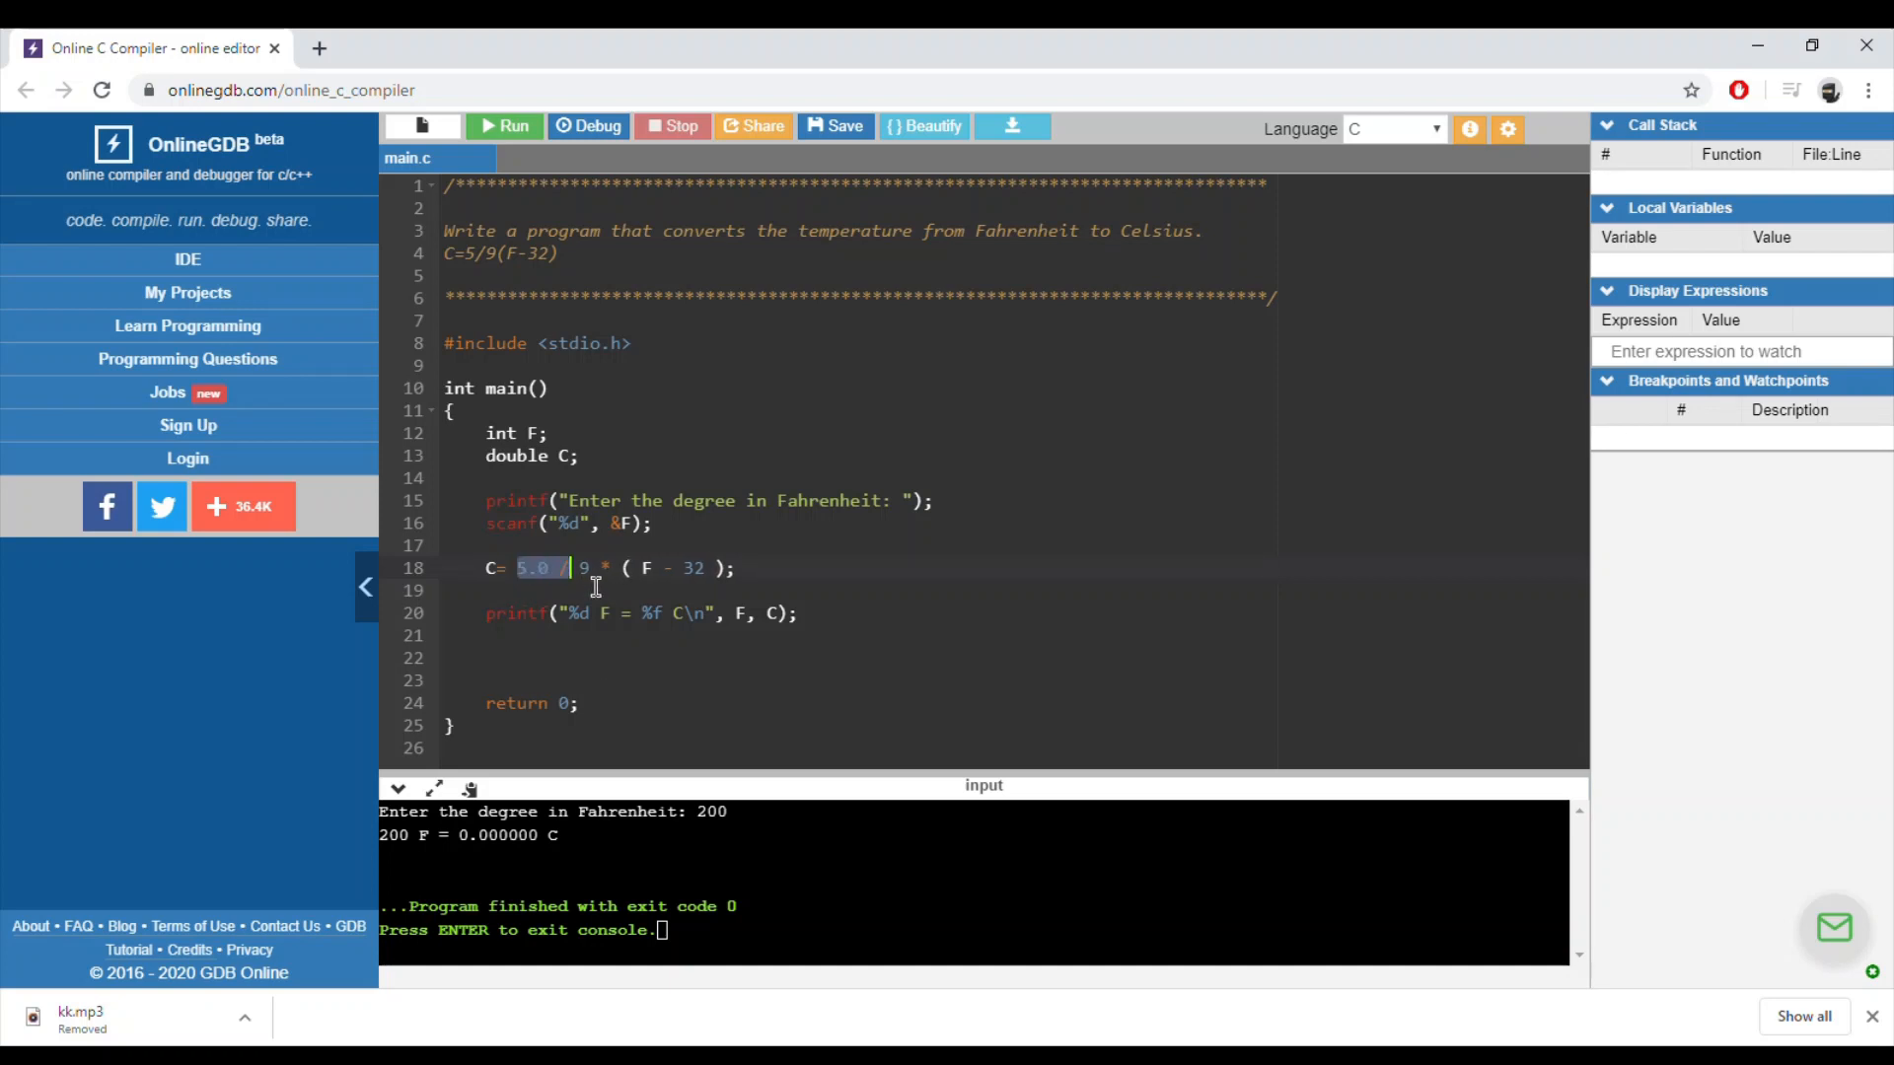
mouse_move(518, 127)
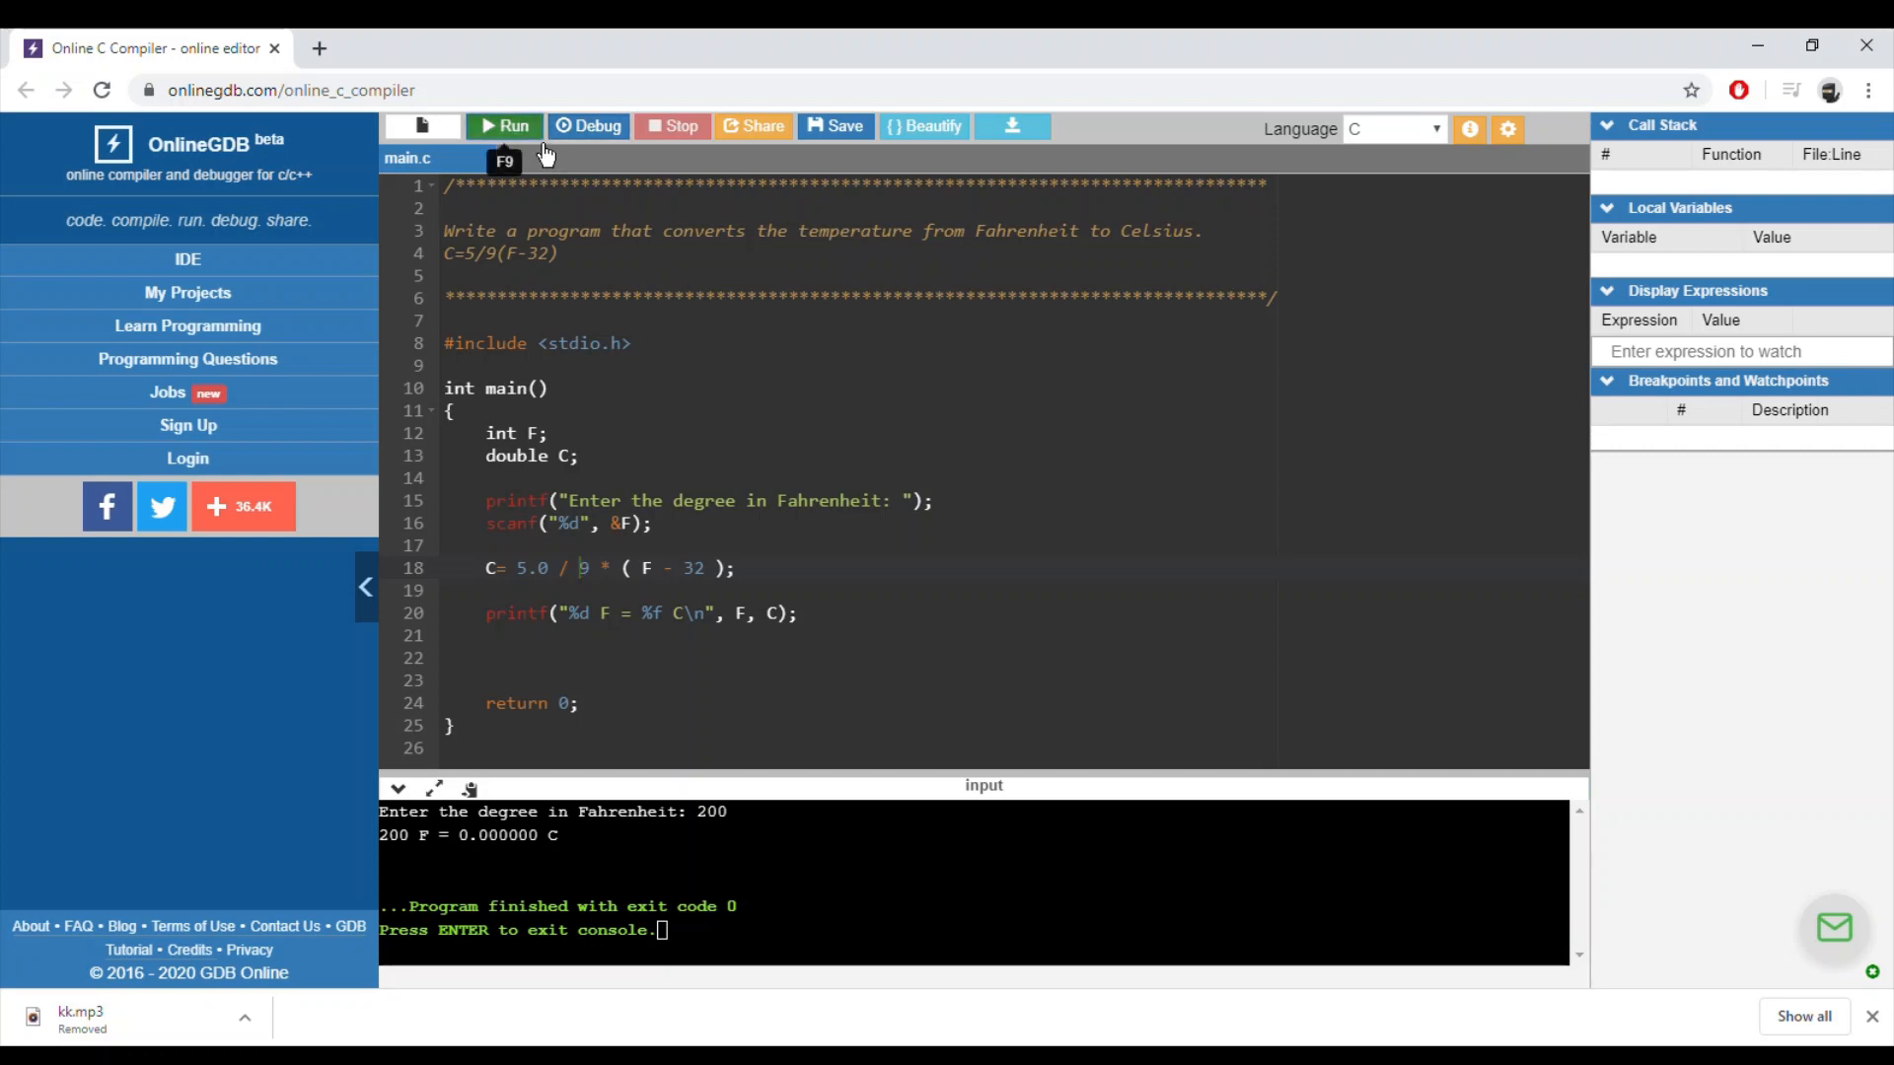
Rerun with 5.0 / 9 and input 200 to get 93.333333 C, removing the extra blank line.
left_click(505, 127)
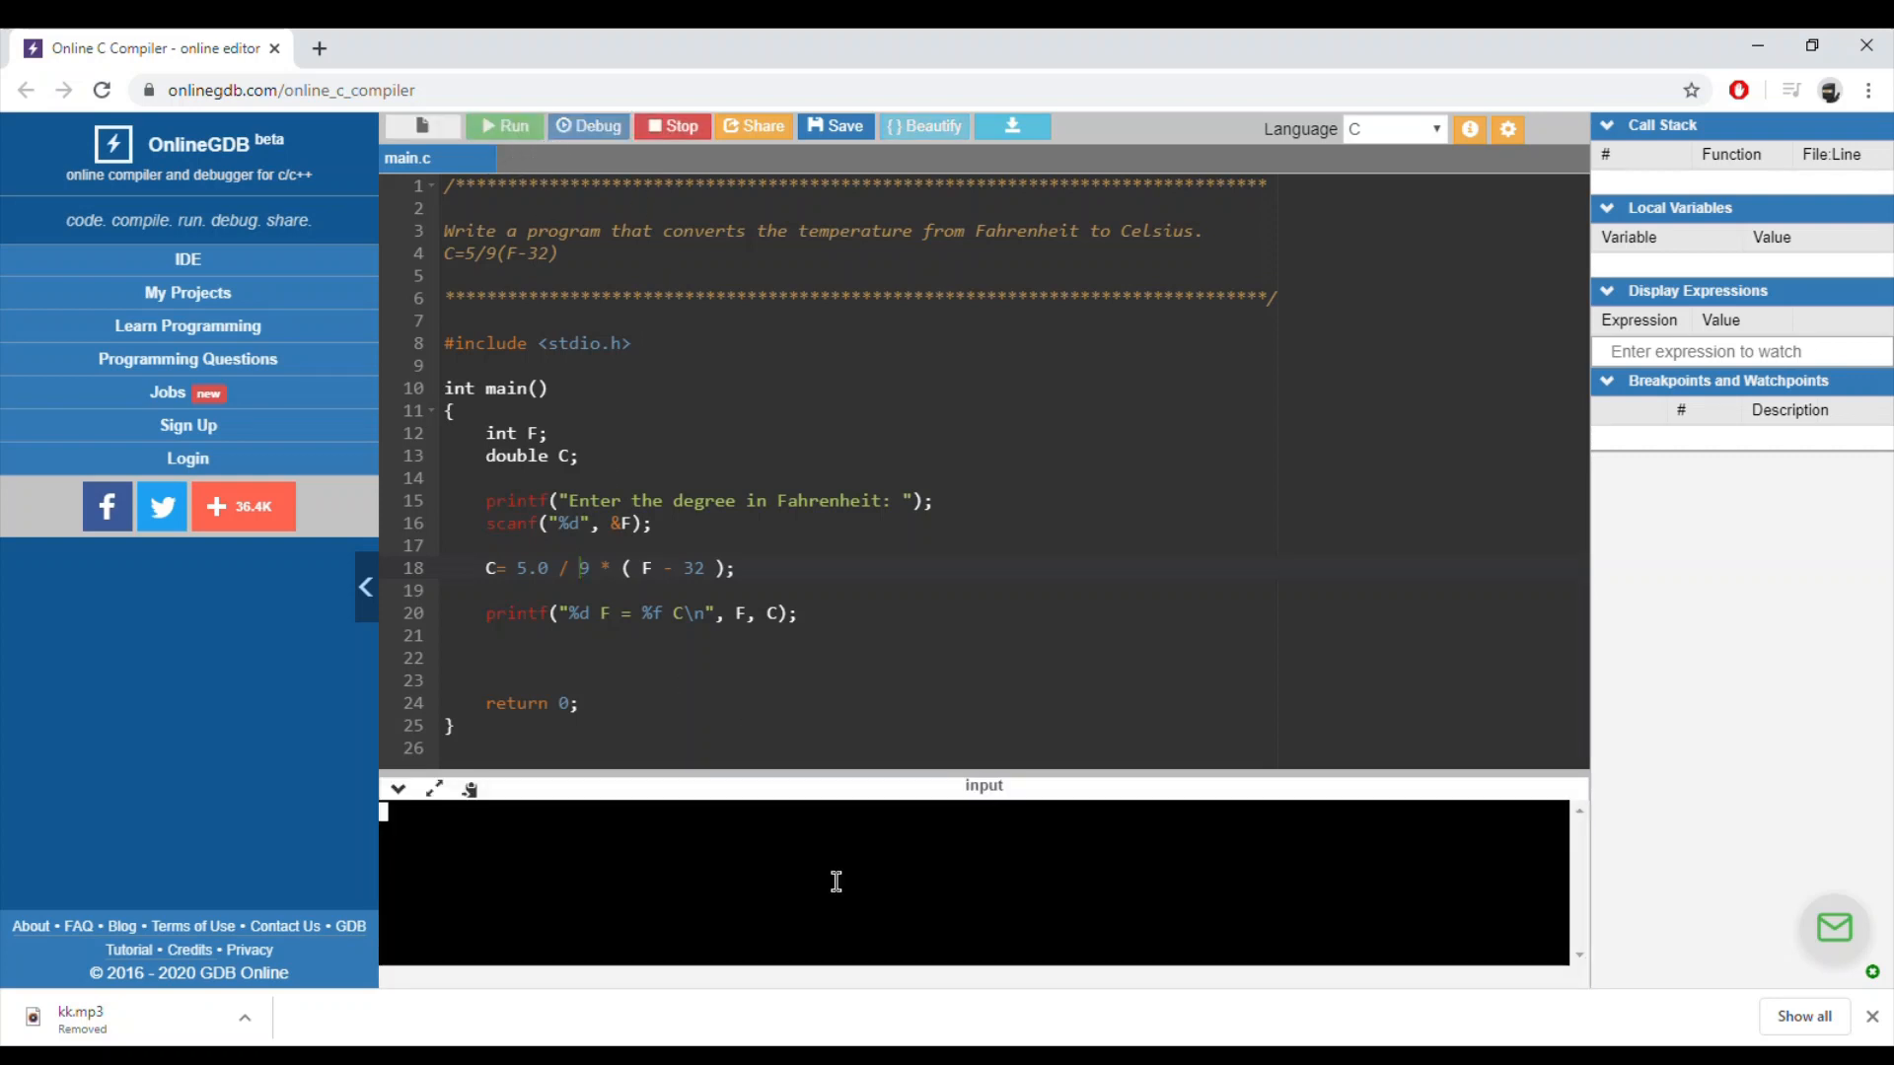
left_click(507, 126)
type("200")
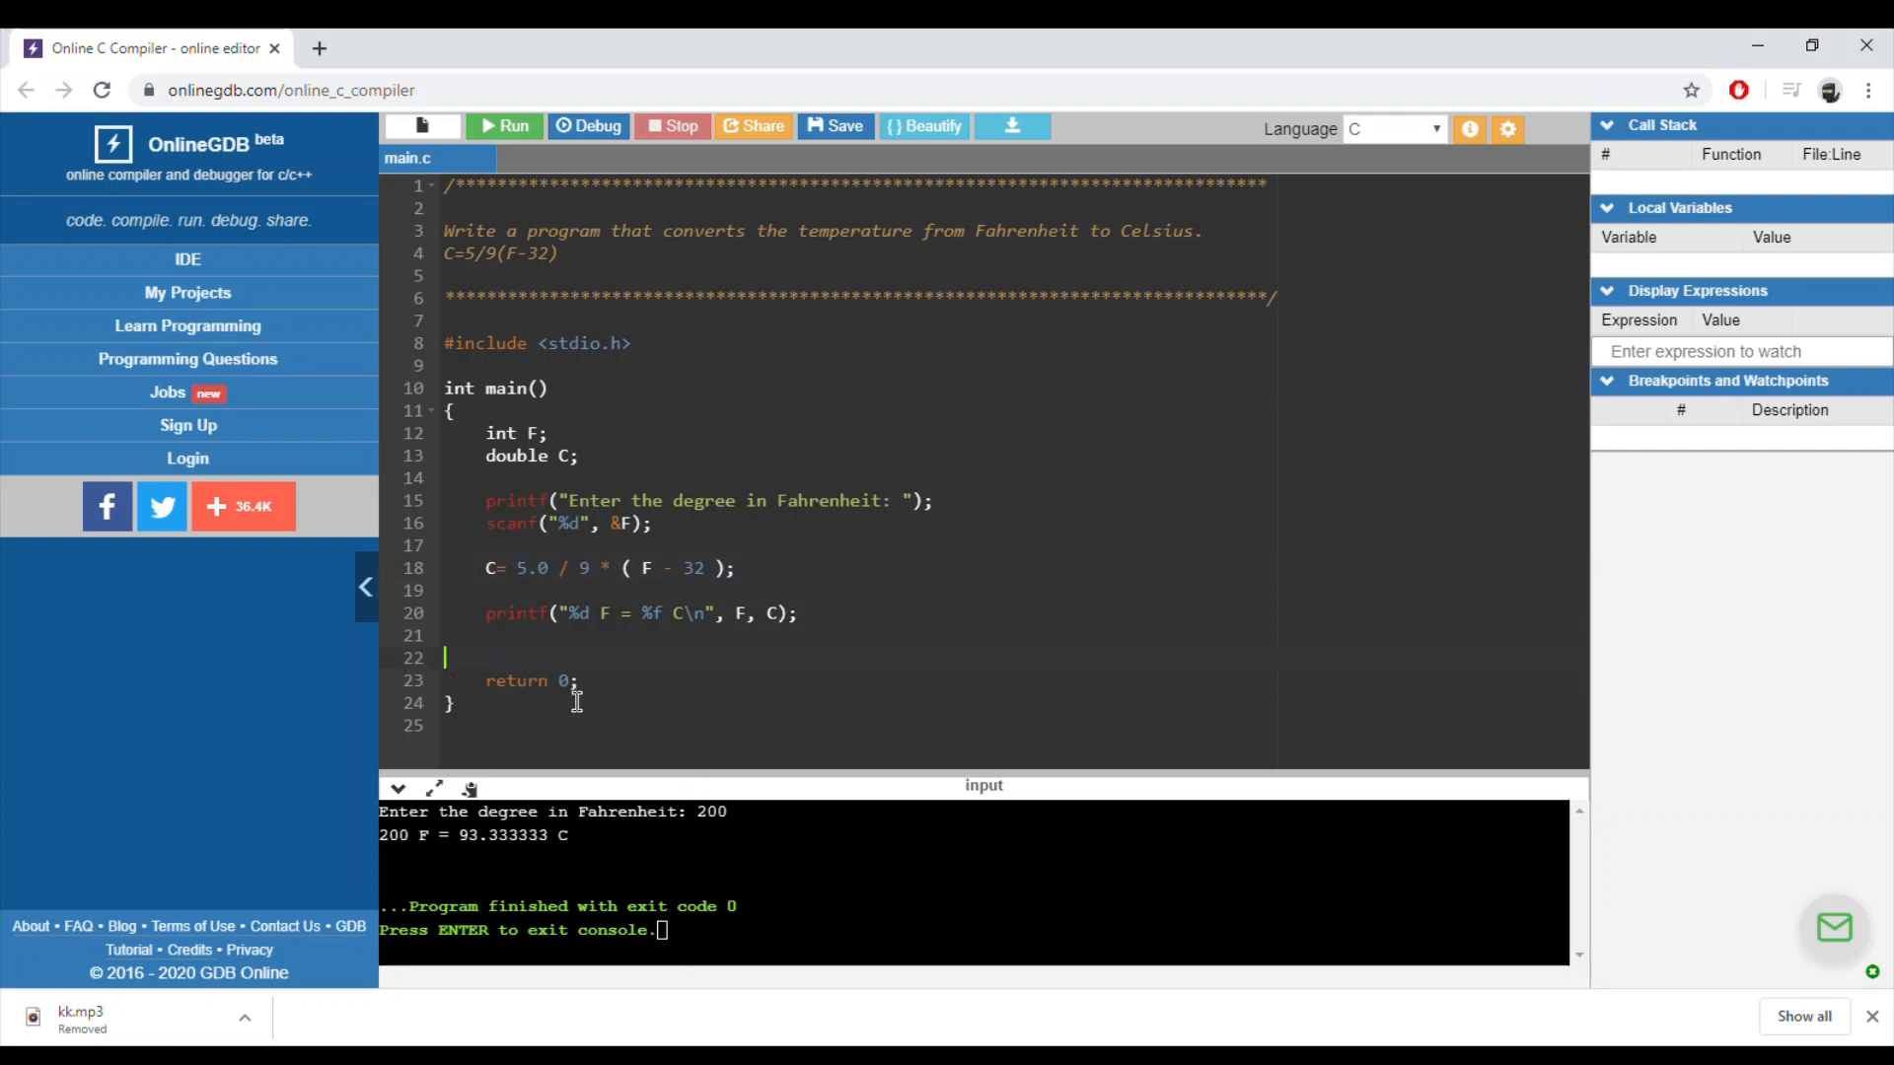
key("Backspace")
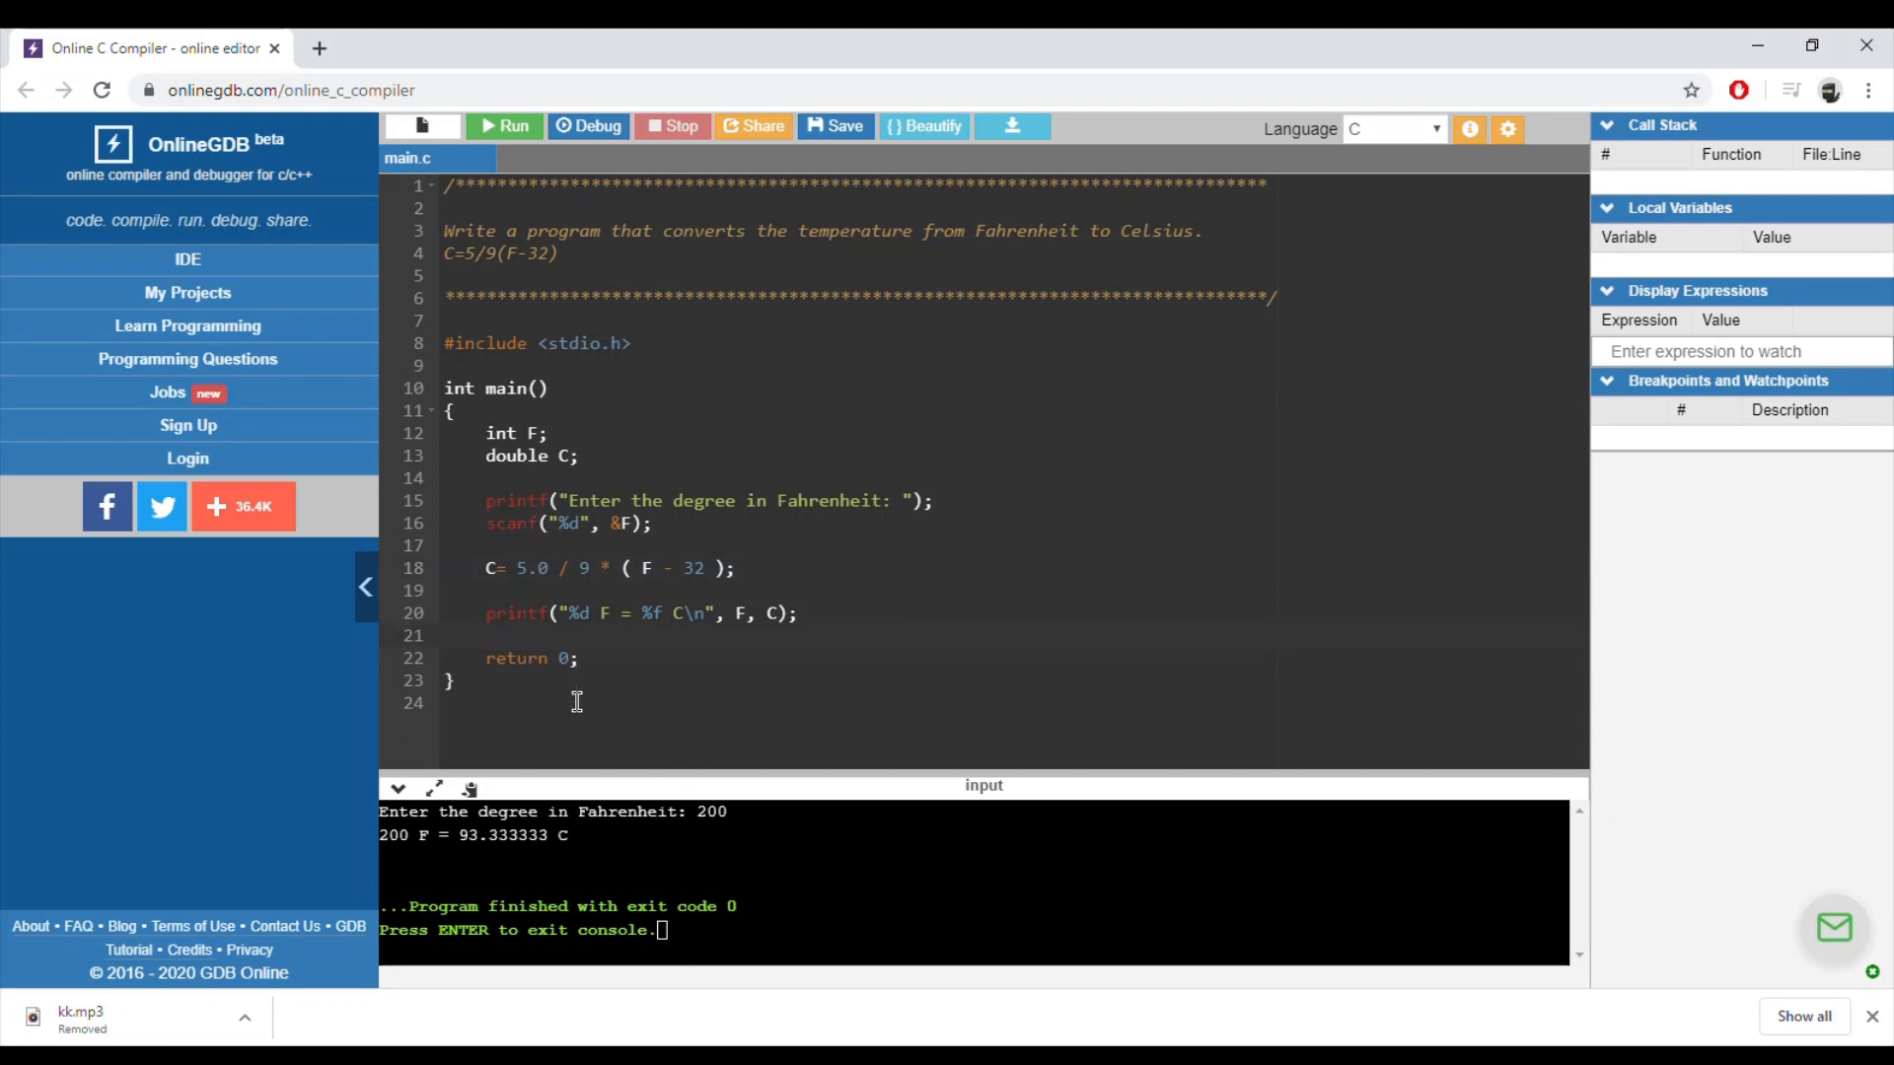